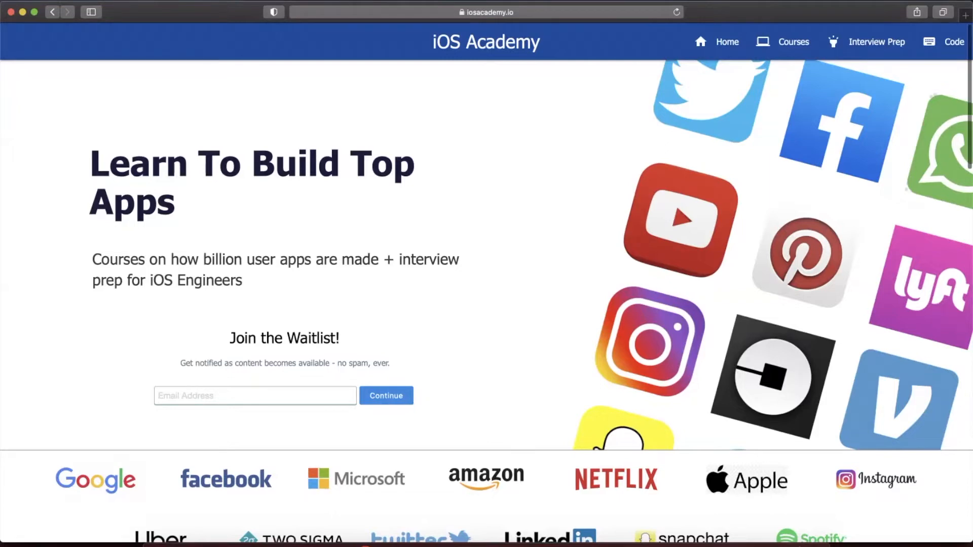
Browse the iOS Academy homepage in Safari, then bring up Xcode's welcome window
scroll("down", 3)
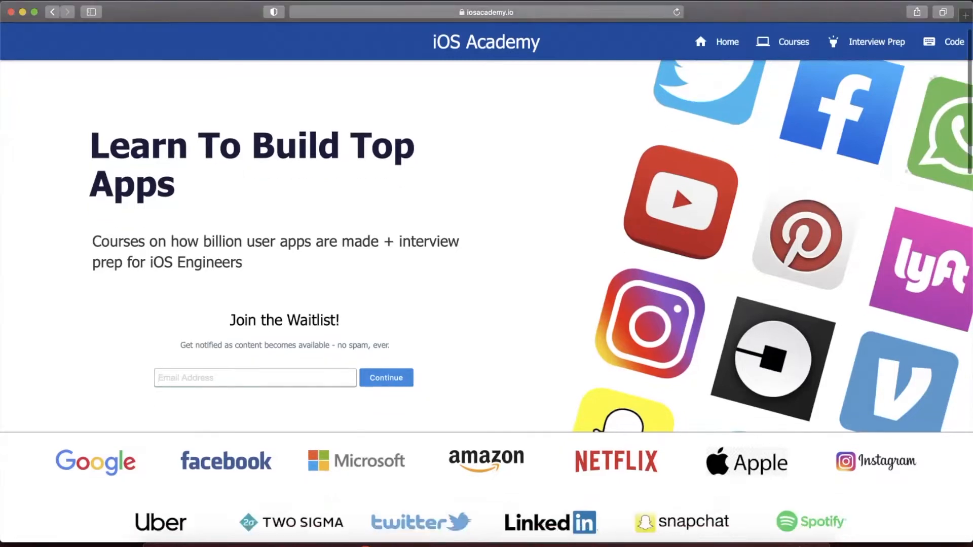
scroll("down", 3)
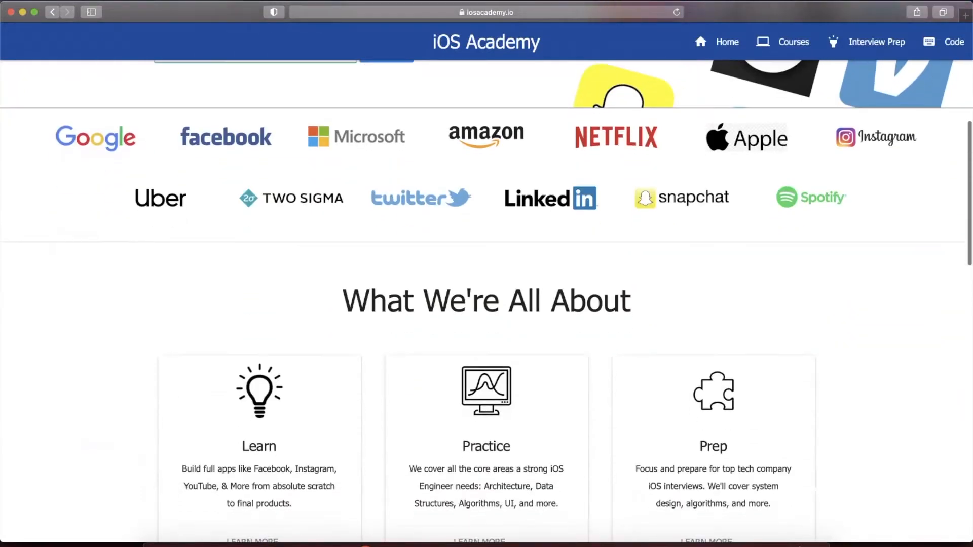
scroll("up", 3)
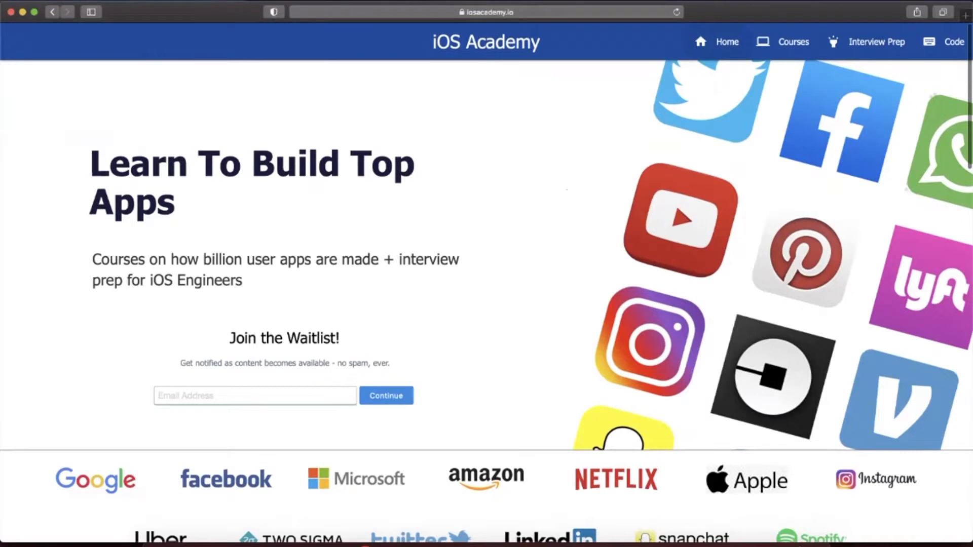
left_click(793, 42)
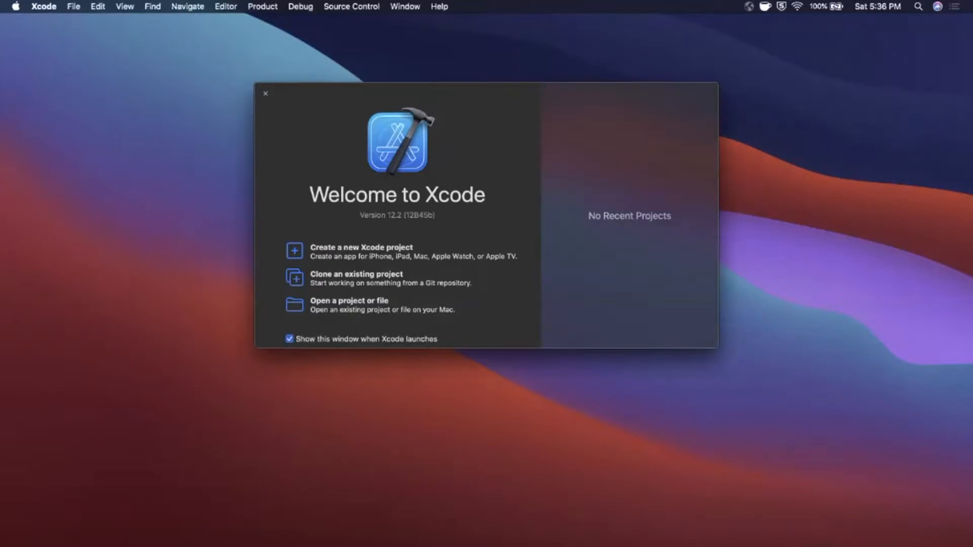
Create a new iOS App project named SwiftUIDownloadImages from the welcome window
left_click(266, 94)
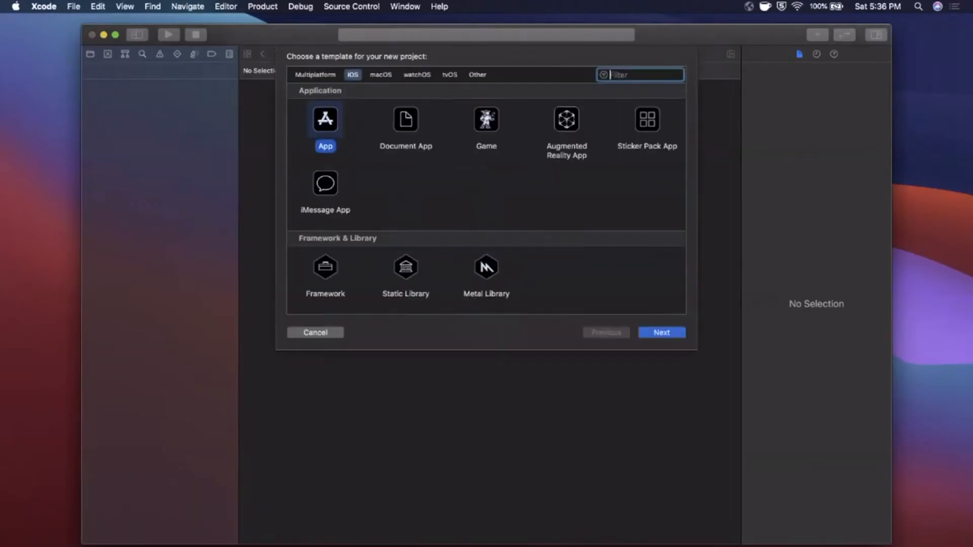
left_click(661, 332)
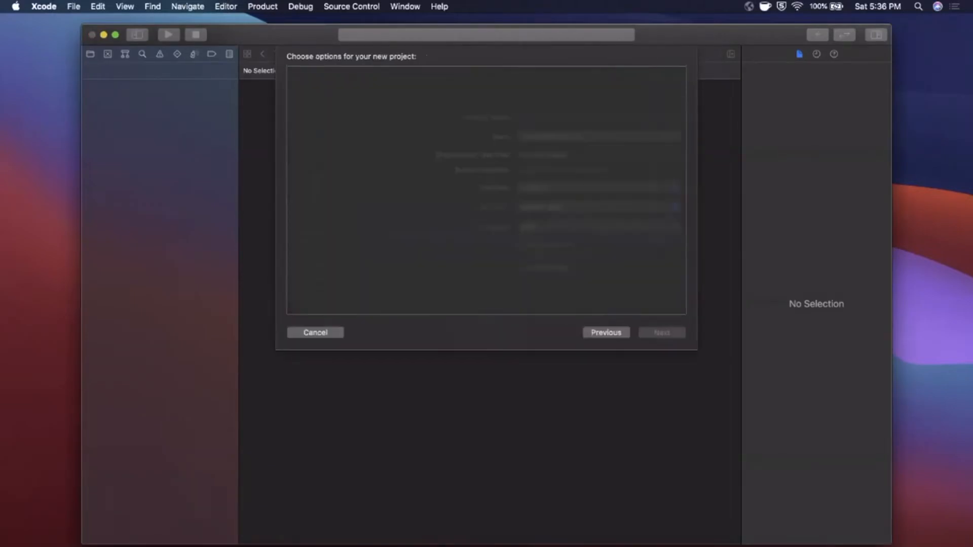
type("SwiftUIDownloa")
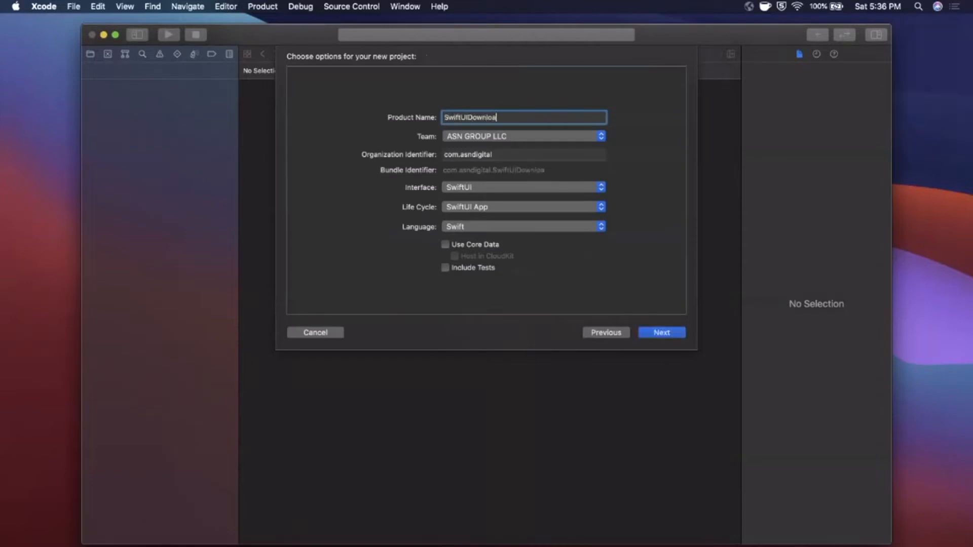
type("dImages")
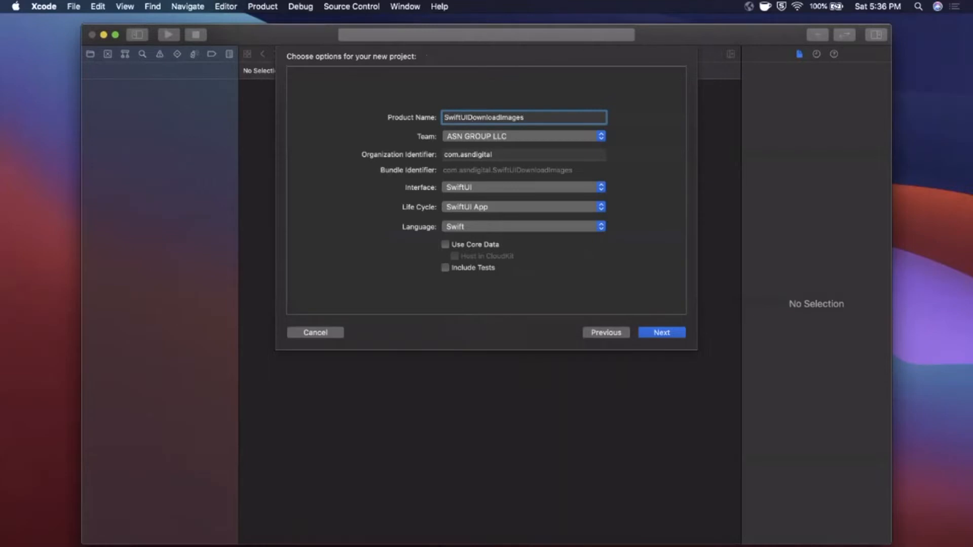
left_click(660, 333)
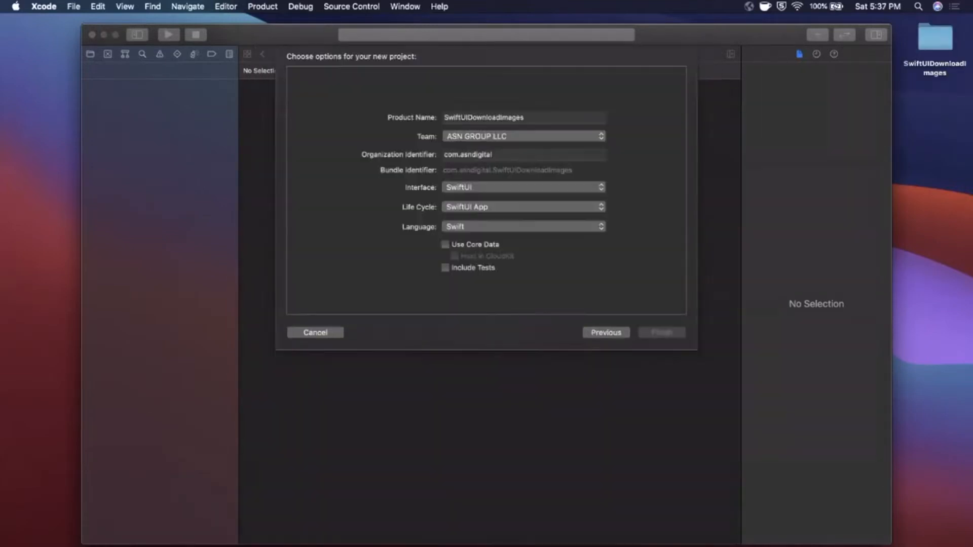
left_click(661, 333)
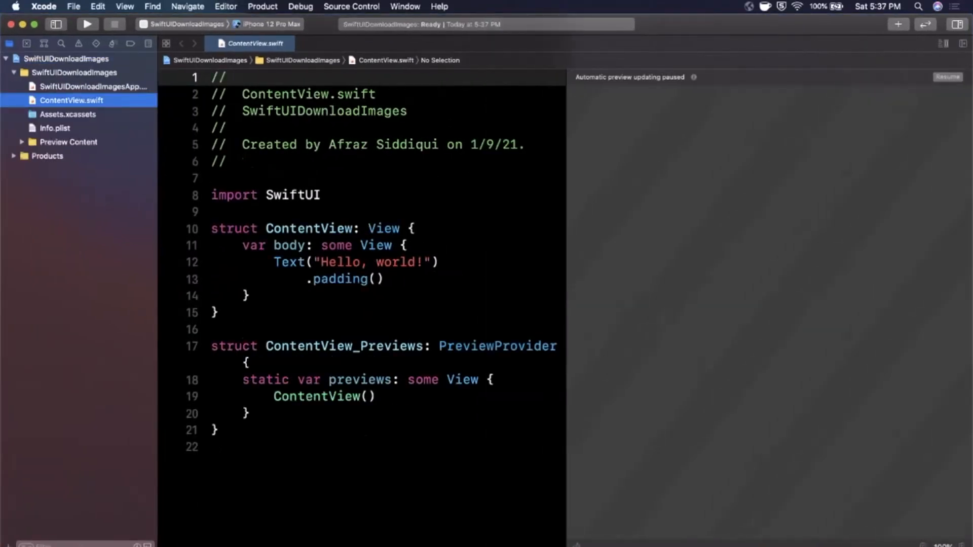
Resume the paused ContentView preview so it starts building
left_click(86, 25)
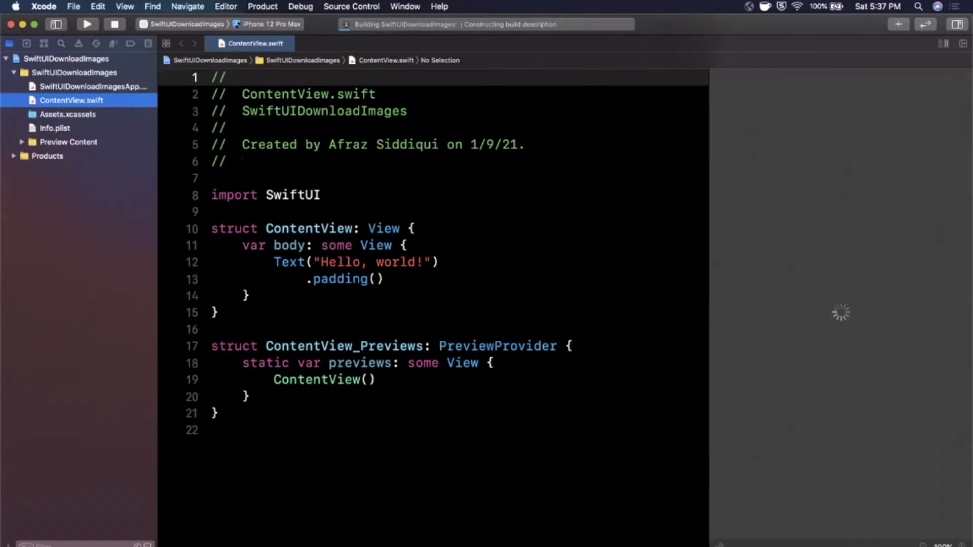
left_click(372, 280)
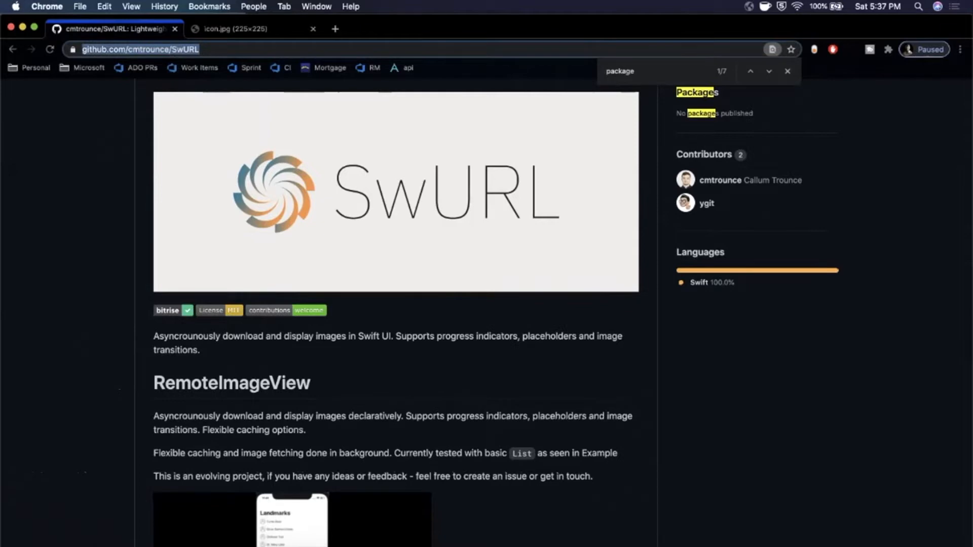
Read through the SwURL README's Configuration and Usage sections in Chrome
scroll("down", 3)
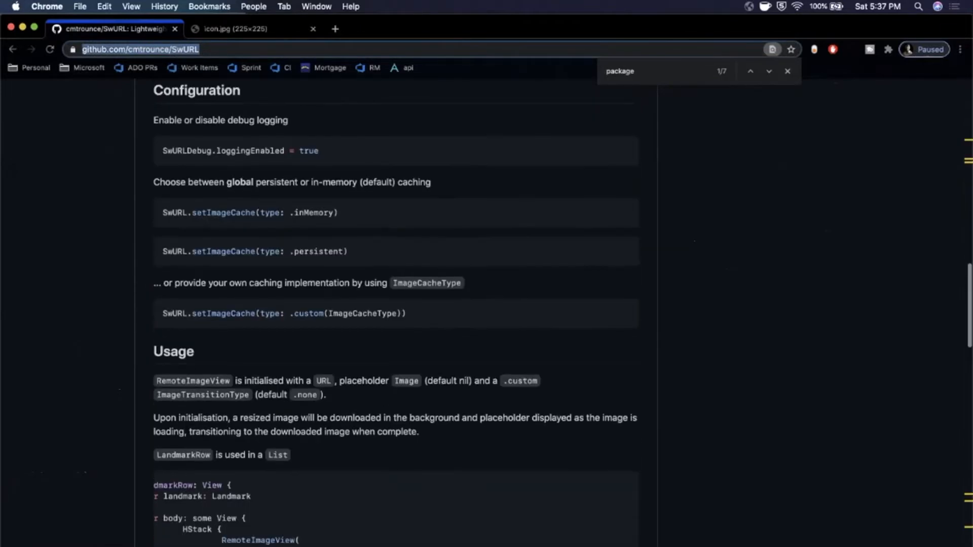
scroll("down", 3)
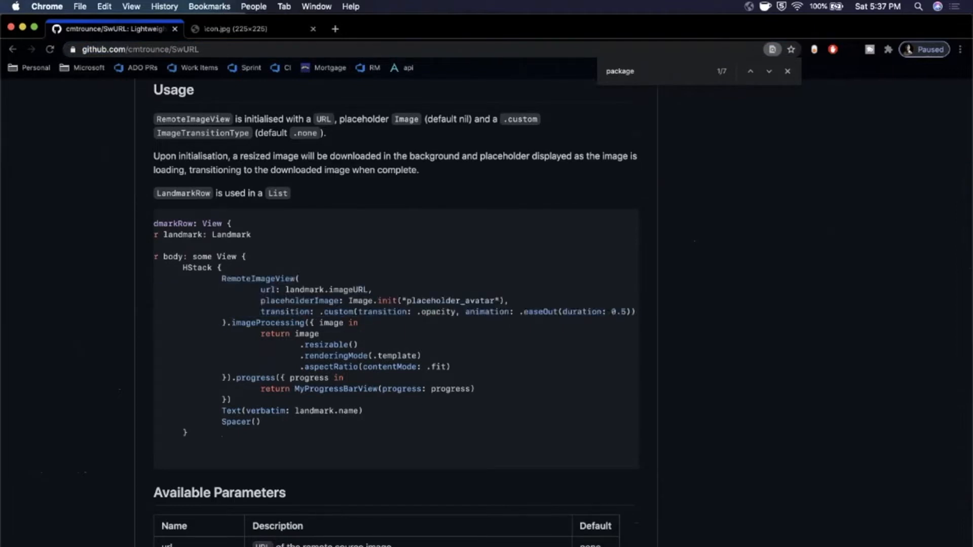
scroll("up", 3)
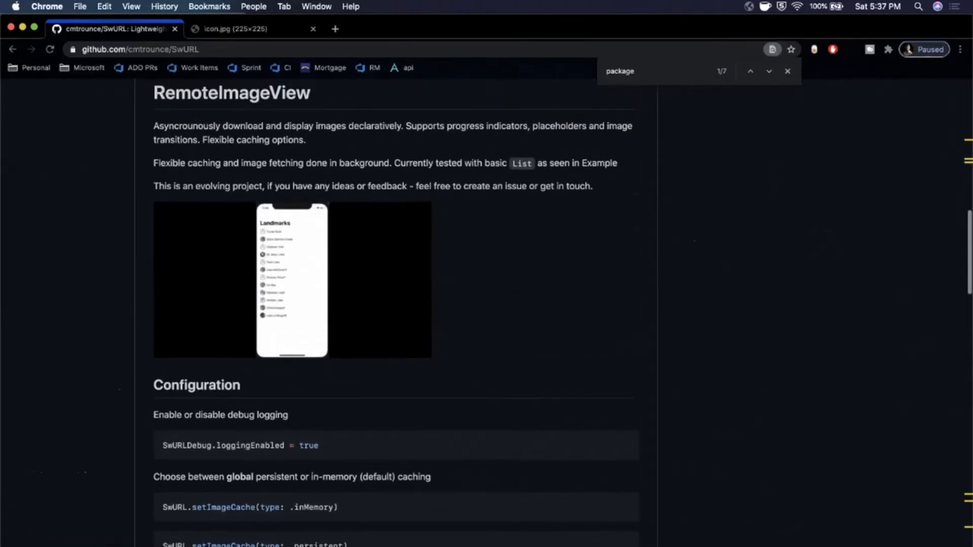
scroll("up", 3)
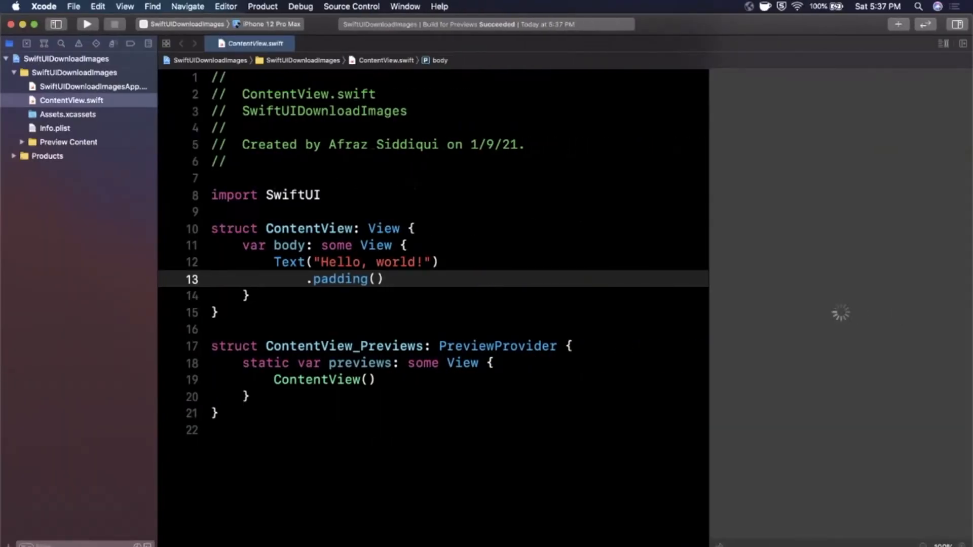
Add the SwURL GitHub package (0.4.0, up to next major) as a Swift package dependency
left_click(73, 6)
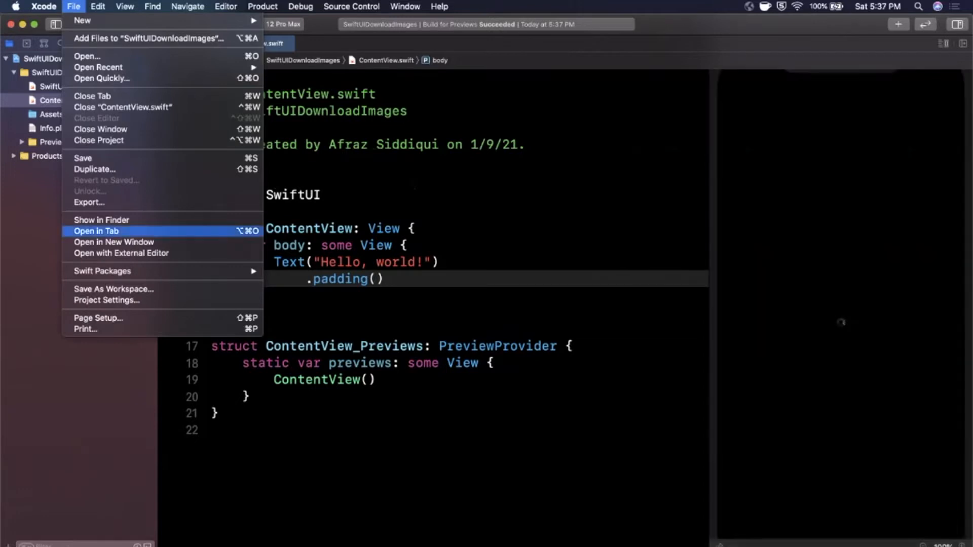
mouse_move(101, 271)
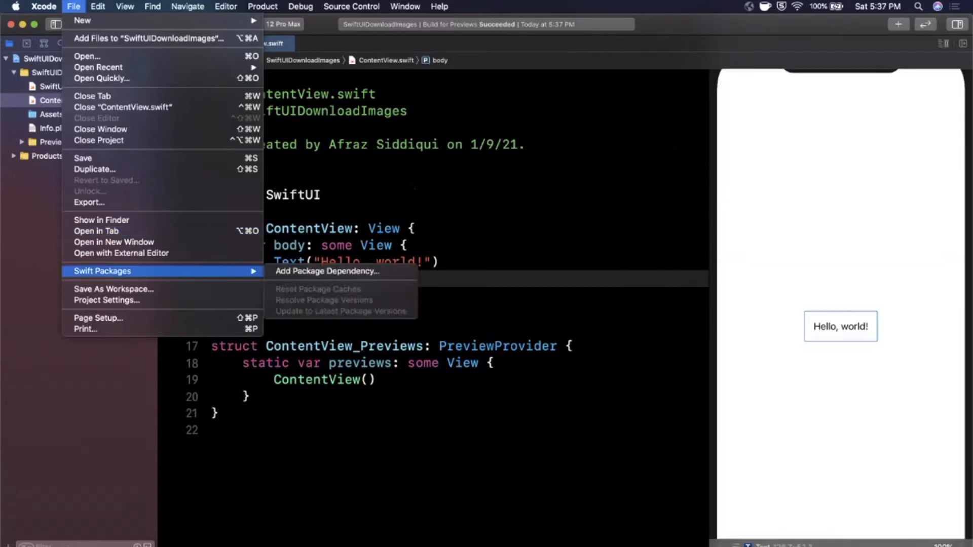
mouse_move(327, 271)
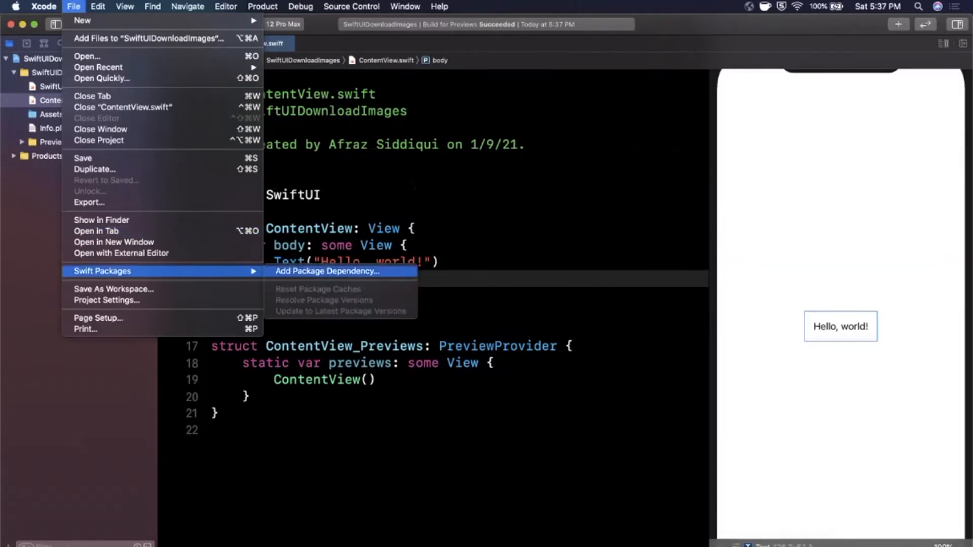
left_click(327, 272)
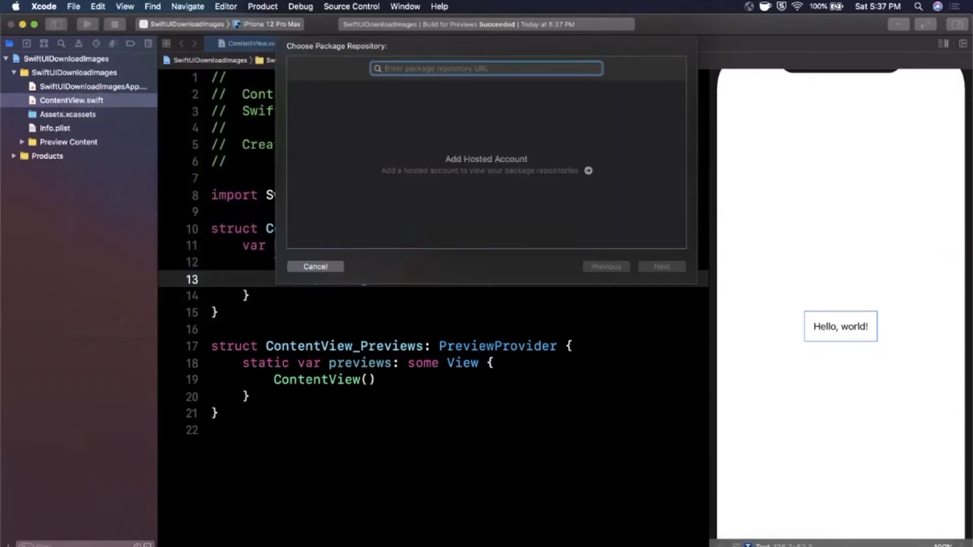
left_click(661, 267)
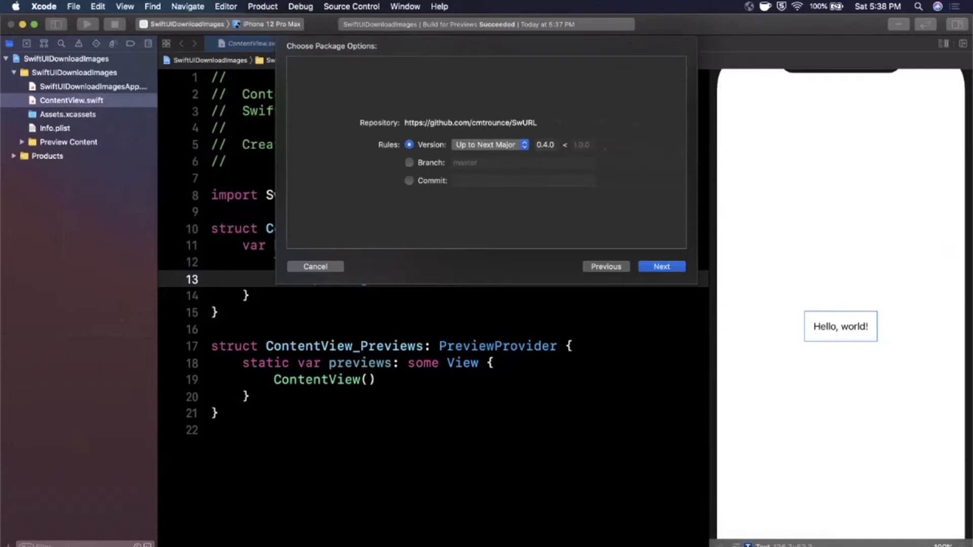
left_click(661, 267)
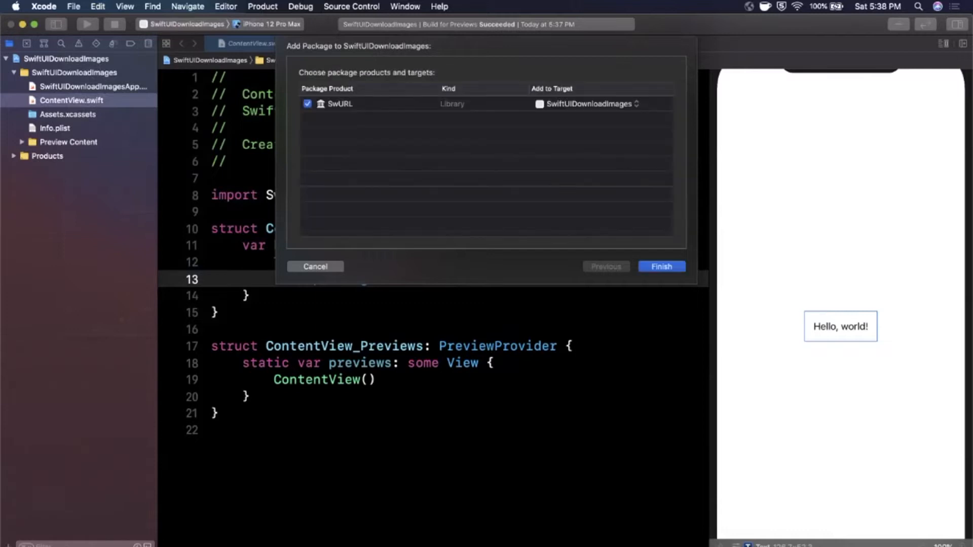
left_click(660, 266)
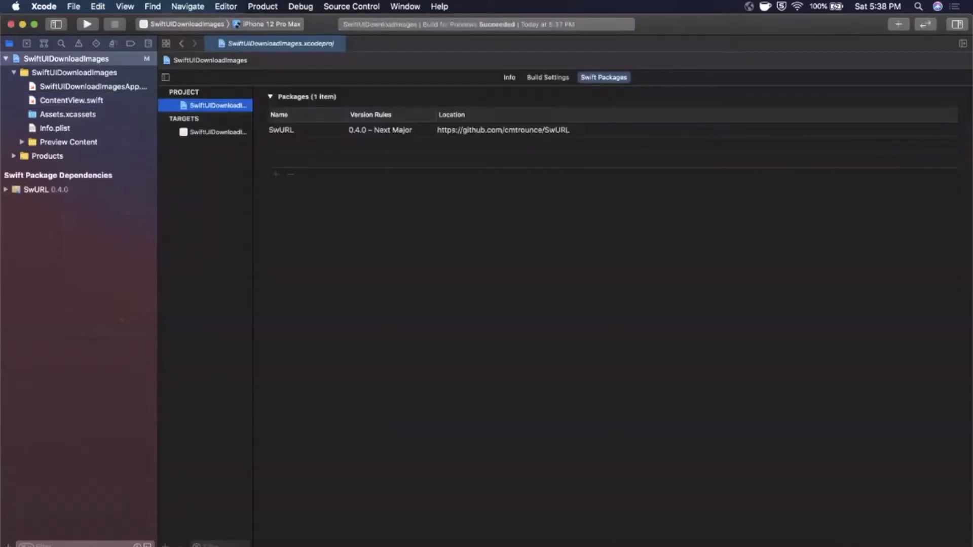
Return to ContentView.swift and insert a blank line above import SwiftUI
left_click(71, 101)
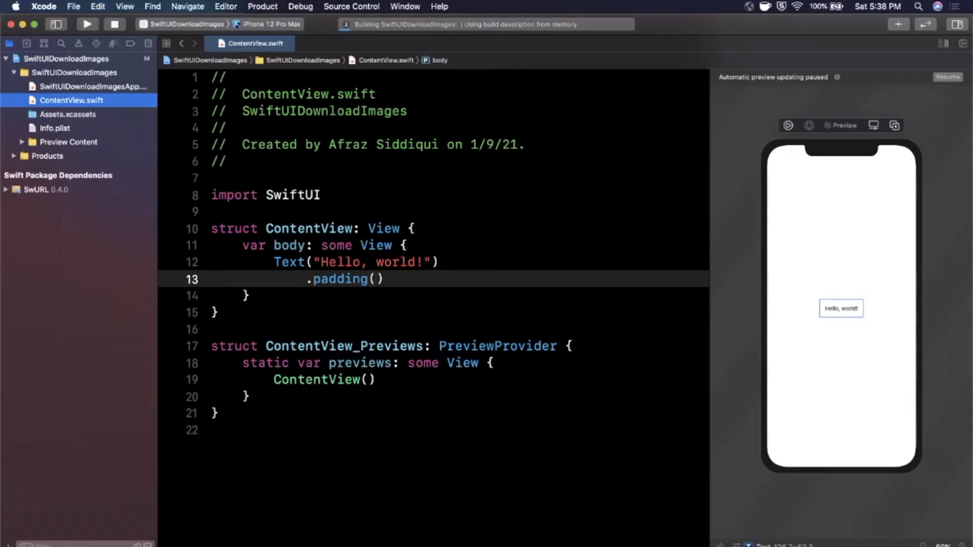
left_click(85, 25)
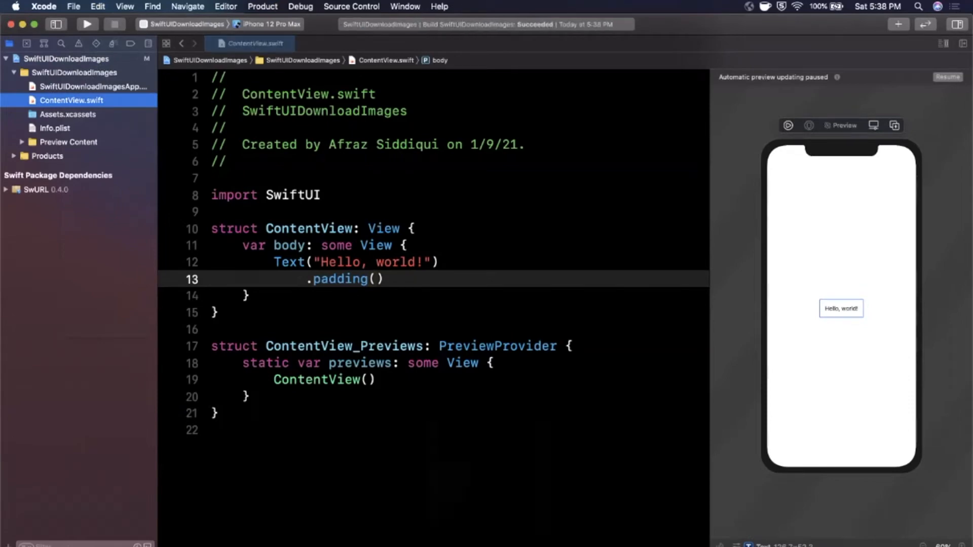
key("Return")
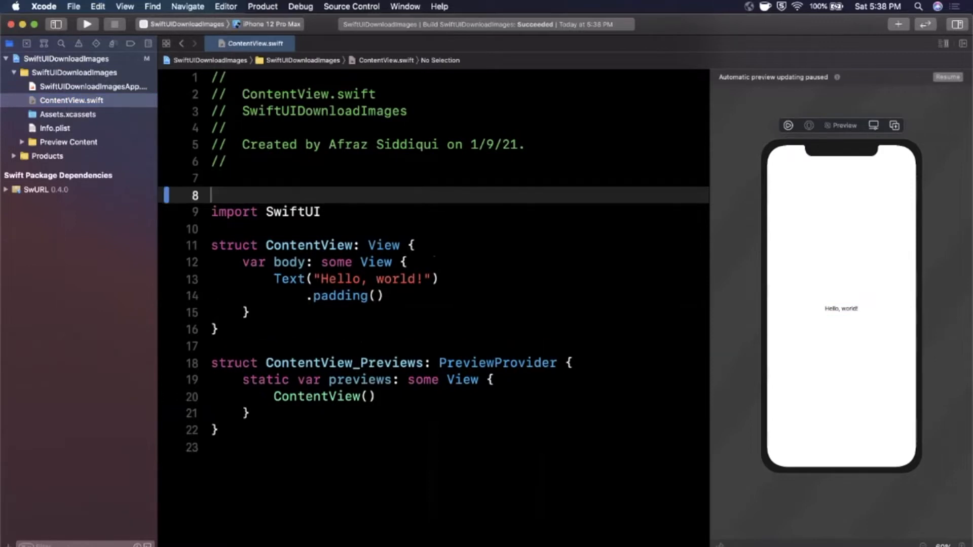
Import SwURL and make the body a NavigationView with a VStack holding Text("Loading Images")
type("import")
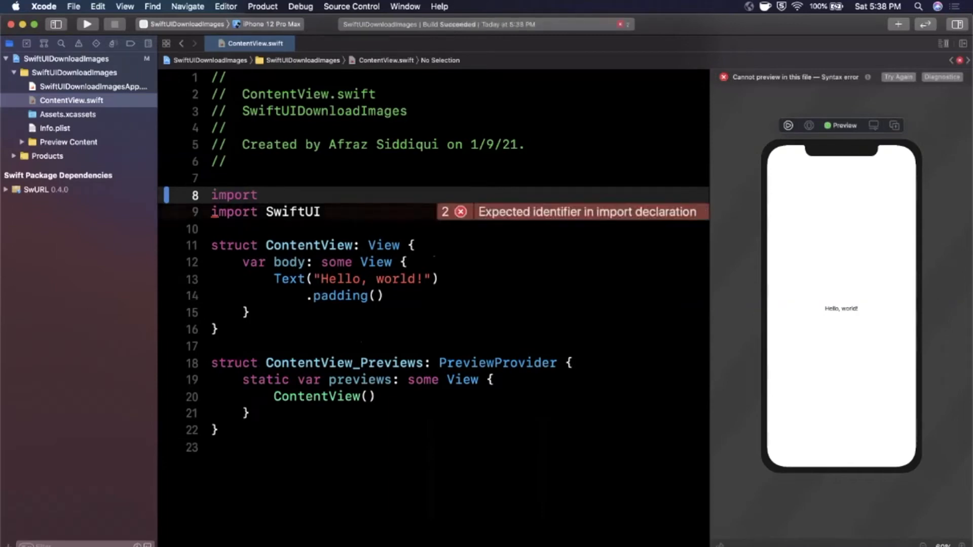
type("SwURL")
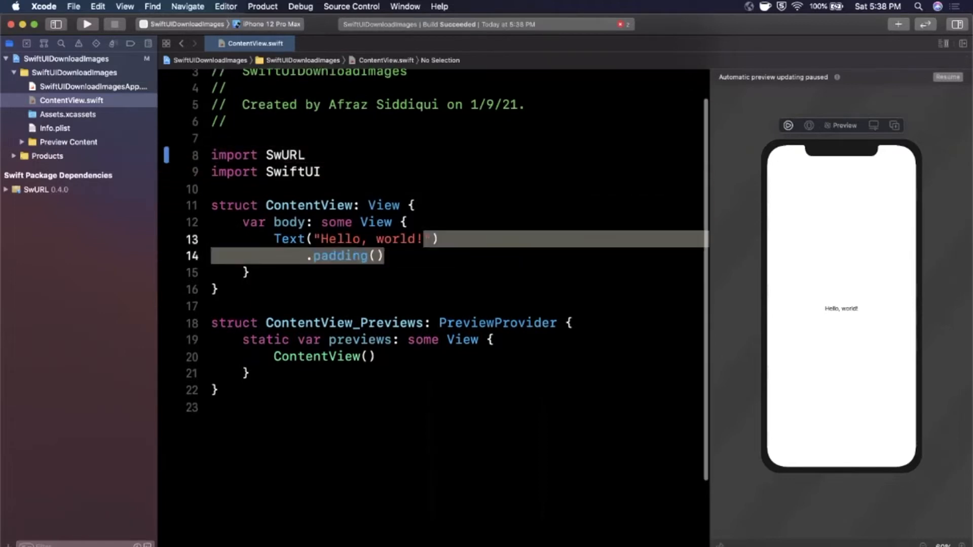
type("NavigationView {")
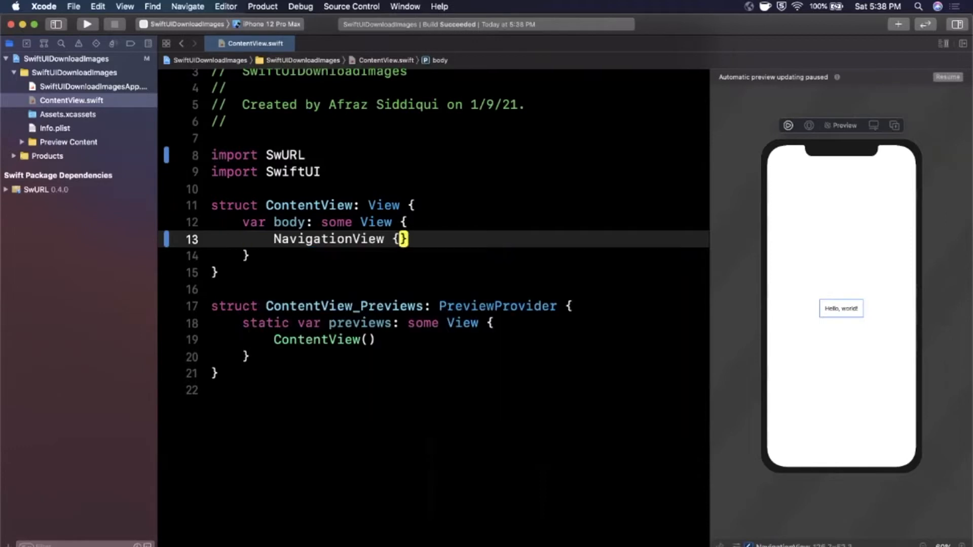
type("VStack")
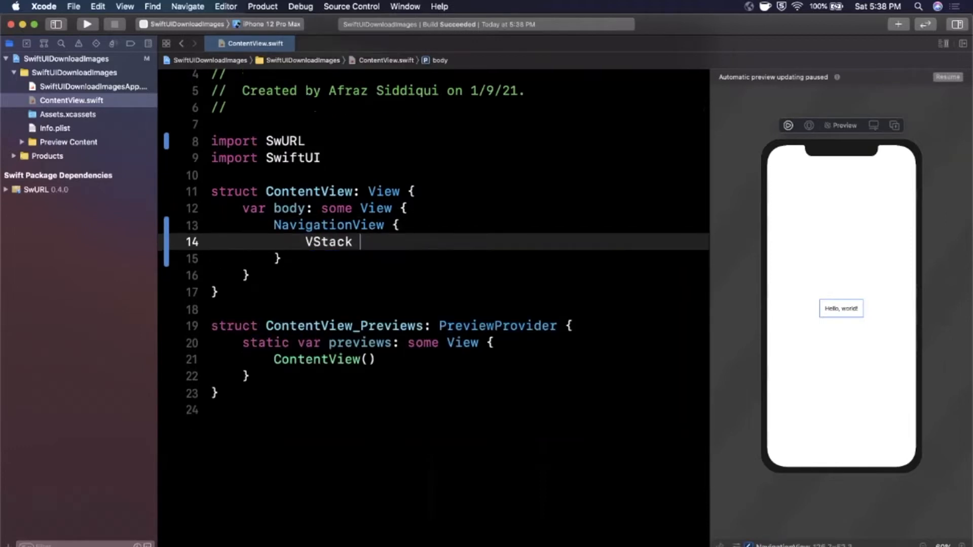
type("Text(\"")
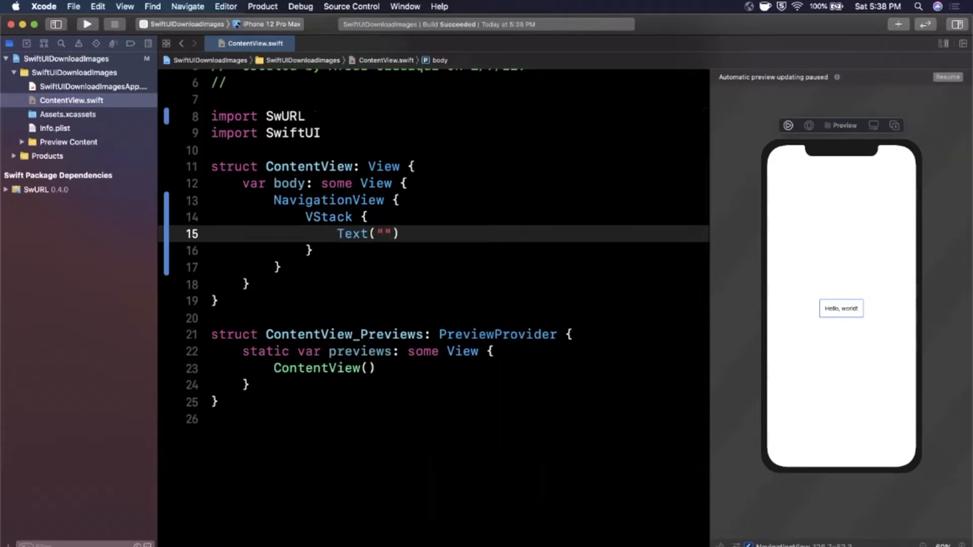
type("Loading Image")
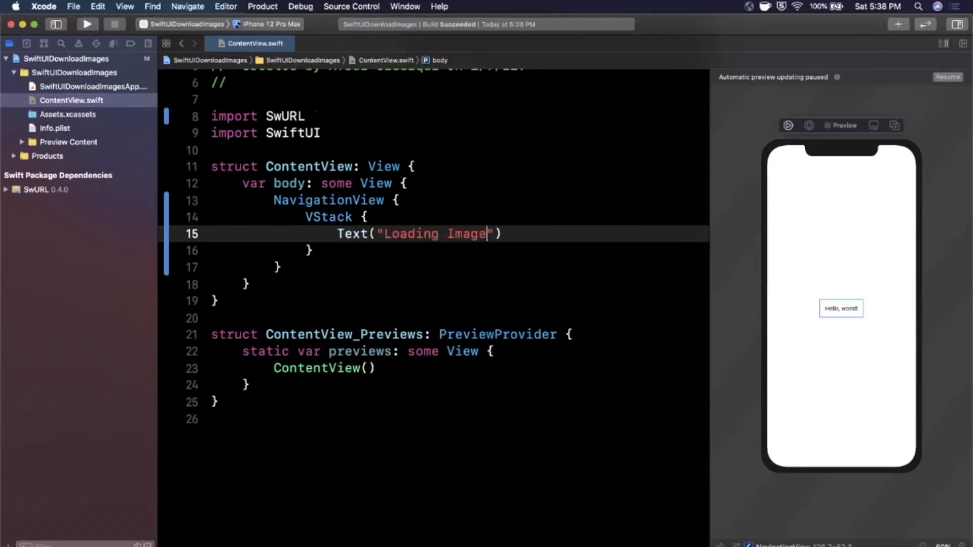
Set .navigationTitle("Welcome!") and start a RemoteImageView line above the text
type(".navigationTitle(\"")
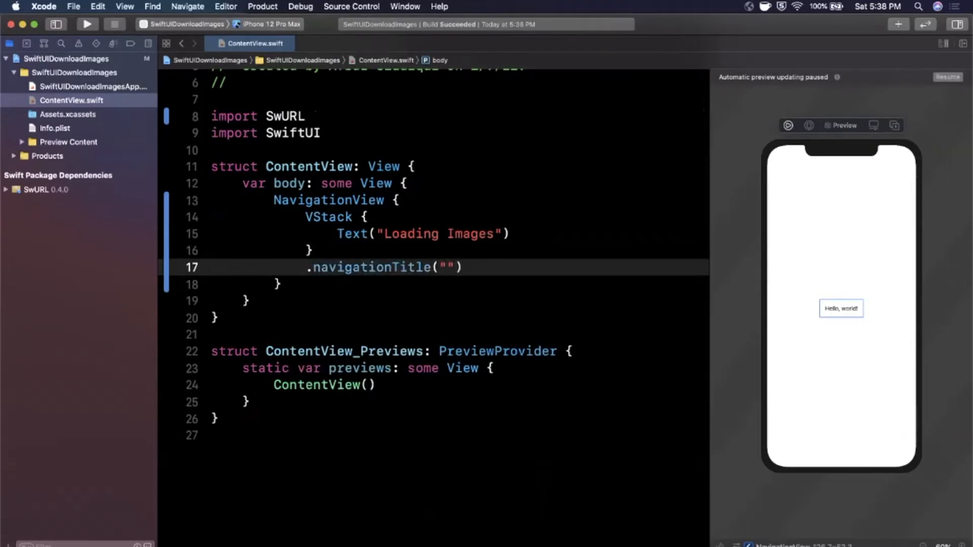
type("Welcome")
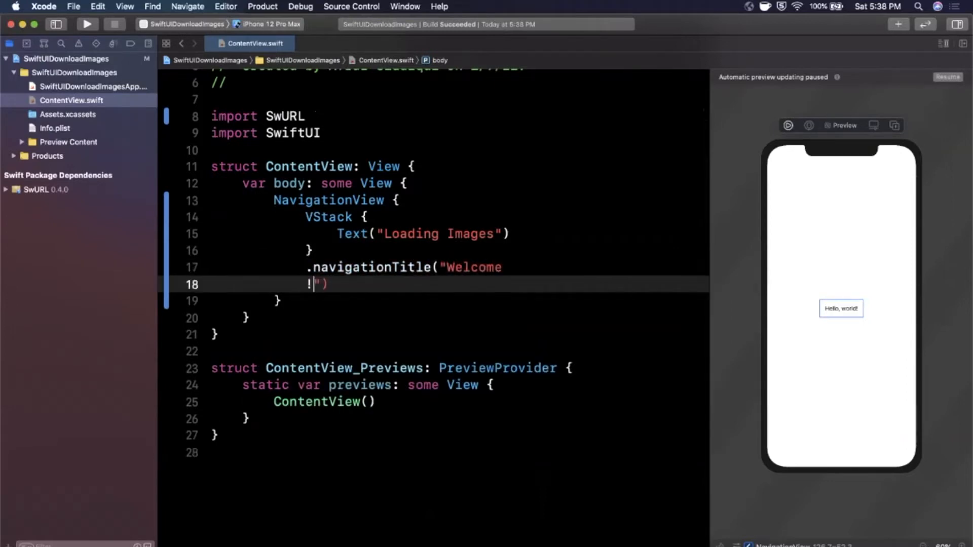
key("backspace")
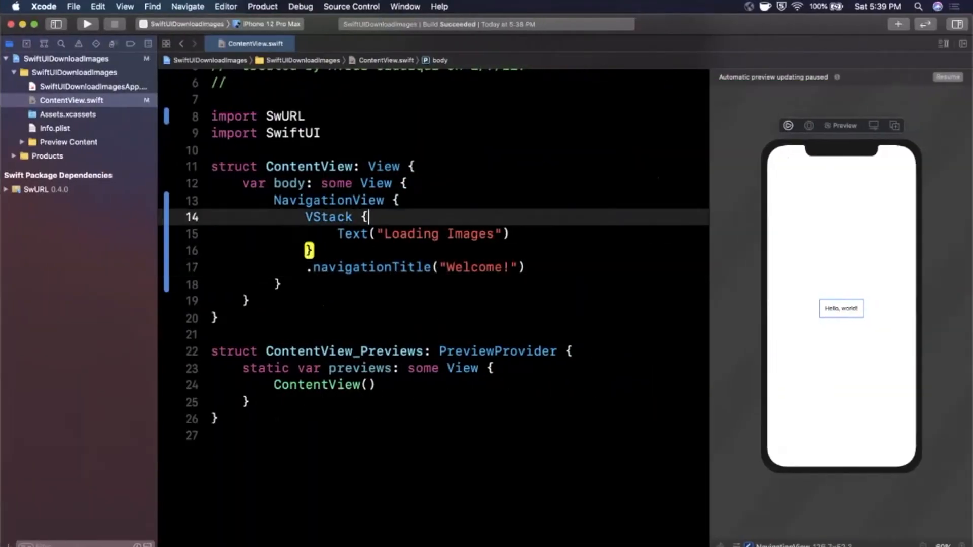
key("return")
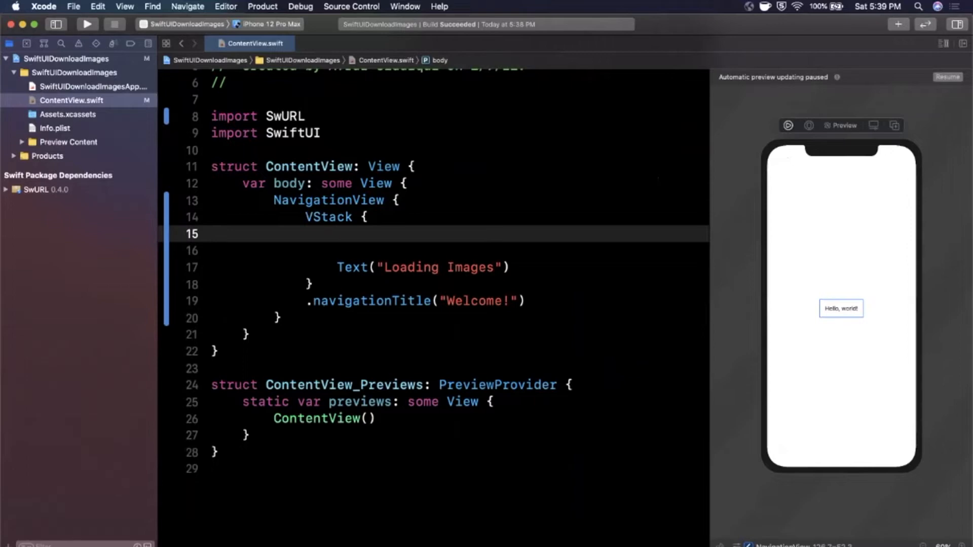
type("RemoteImageView)")
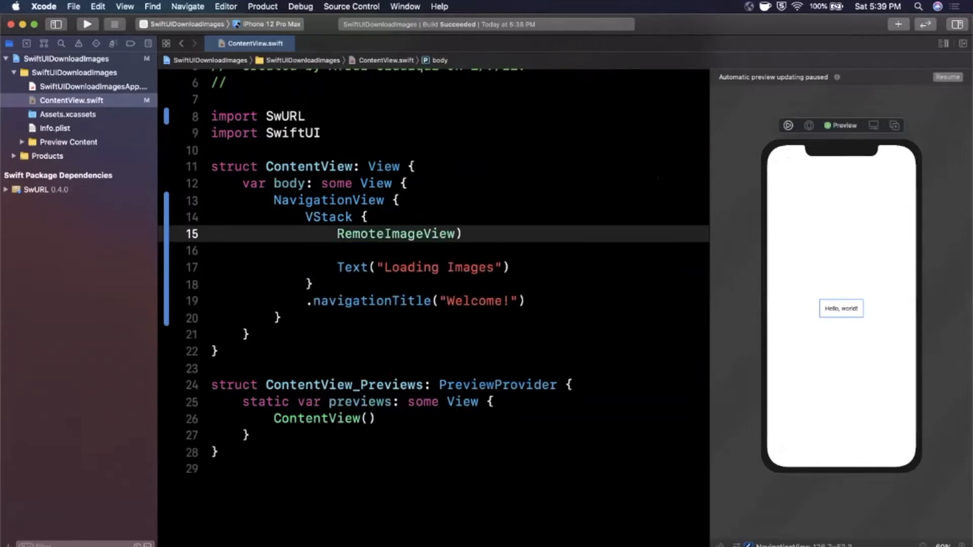
type("(")
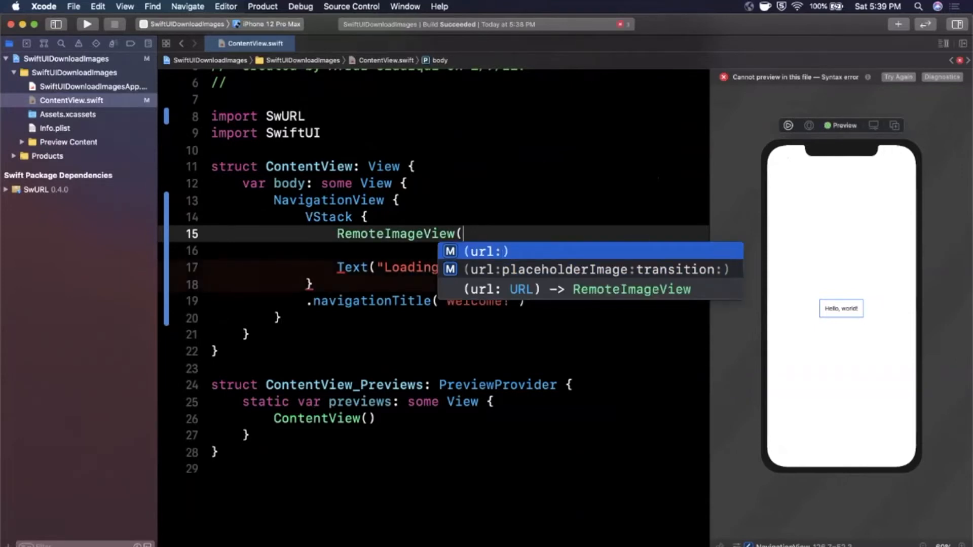
mouse_move(720, 7)
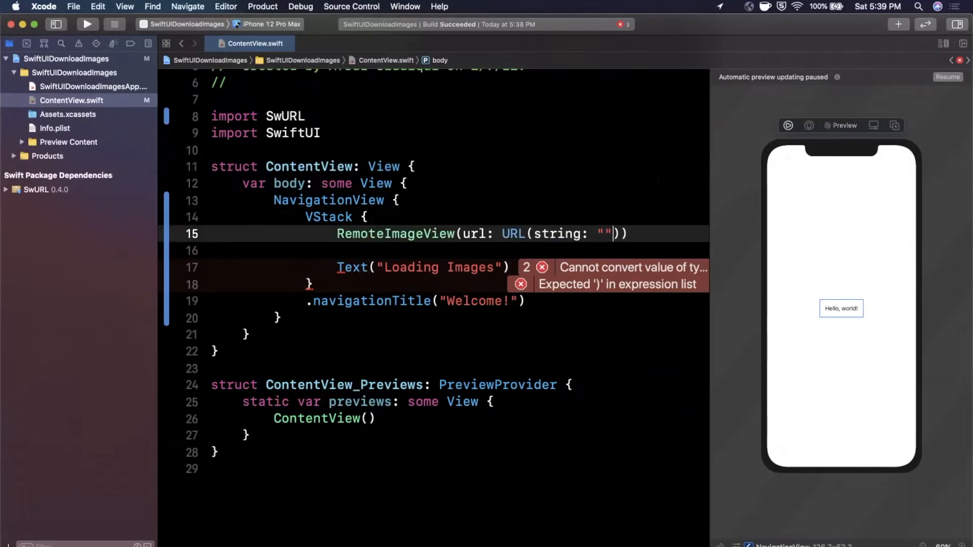
type("https://iosacademy.io/assets/images/brand/icon.jpg")
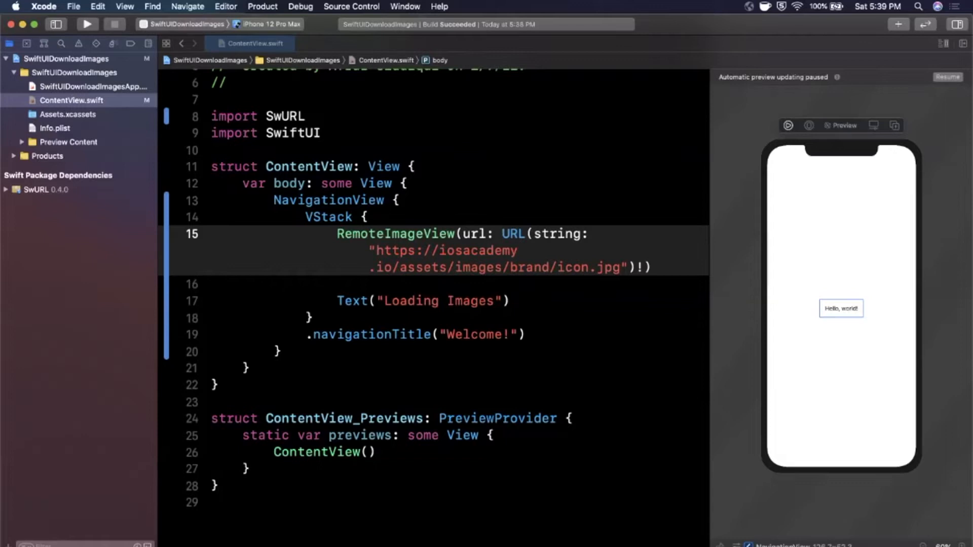
left_click(619, 267)
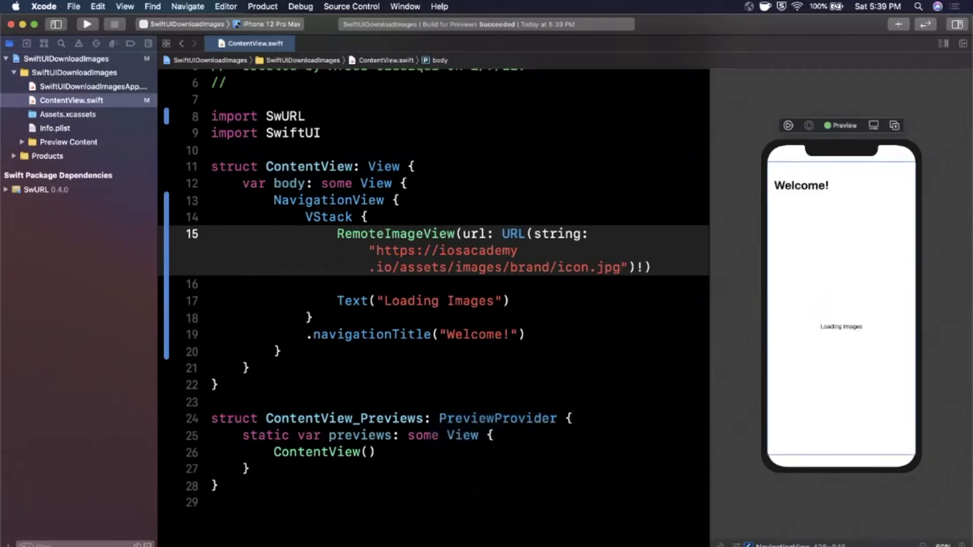
Run the live preview so the downloaded iOS icon appears under the Welcome! title
left_click(620, 267)
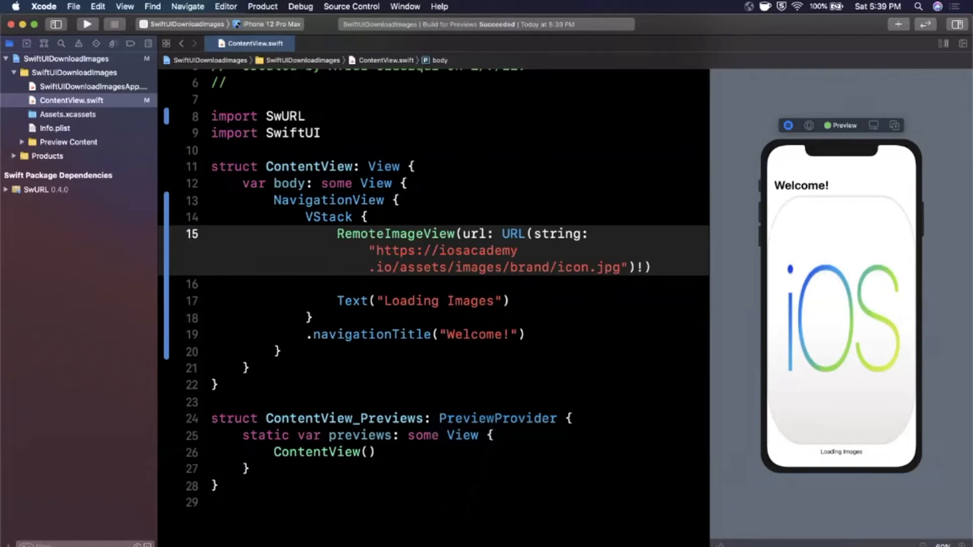
left_click(620, 268)
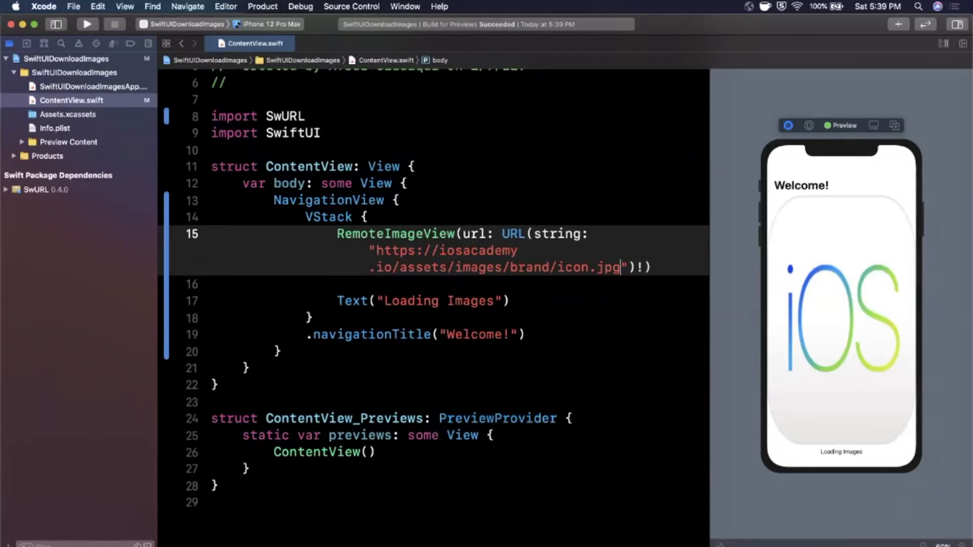
Add .aspectRatio(contentMode: .fit) and rework the image view call with placeholderImage and transition arguments
key("return")
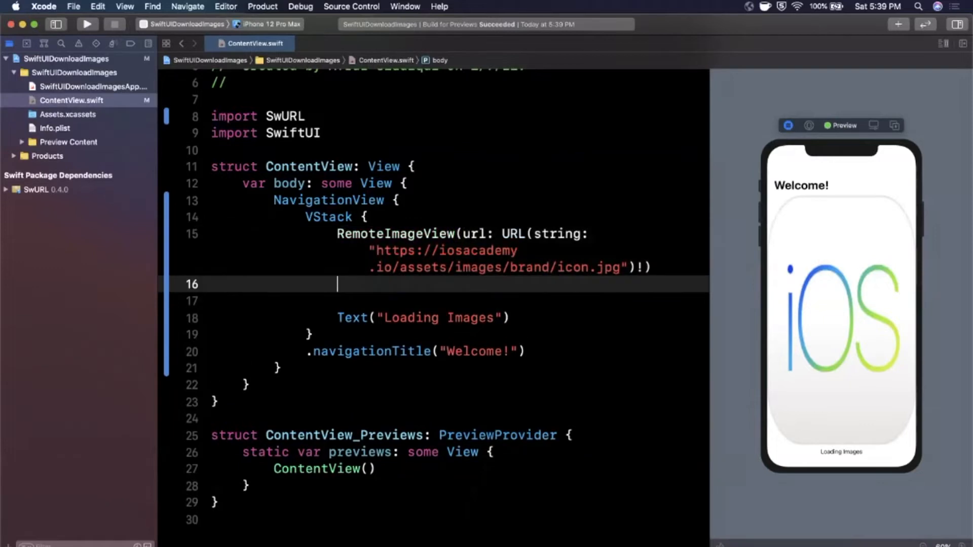
type(".a")
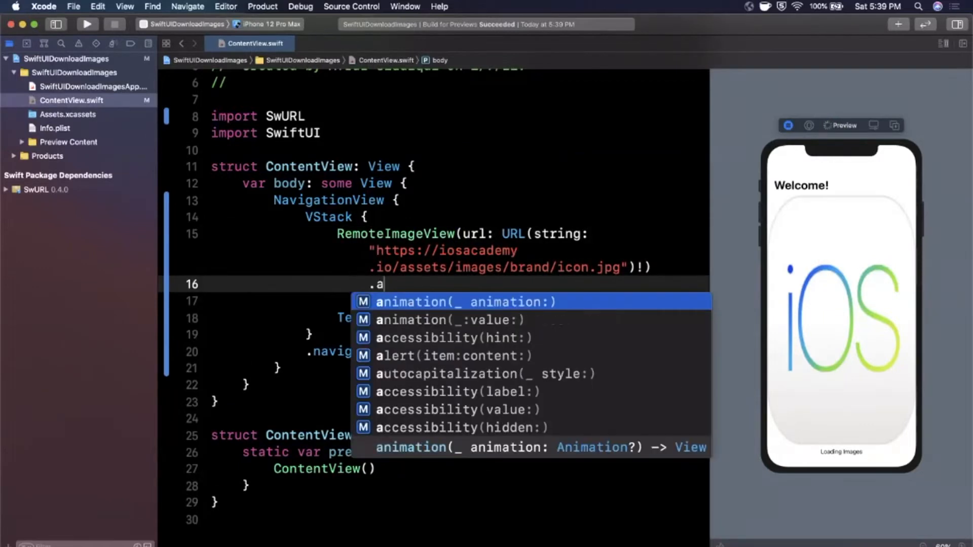
type("spectRatio(contentMode: .fit")
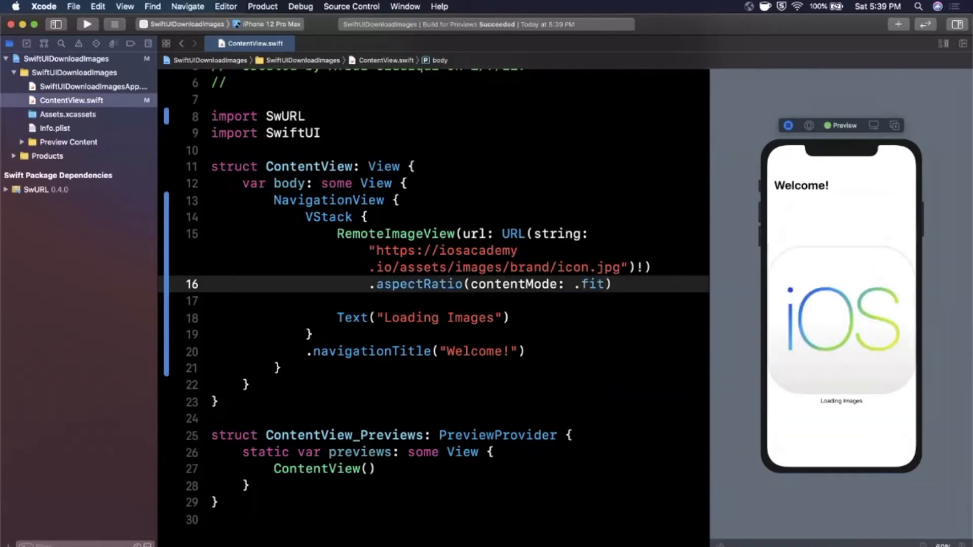
key("Return")
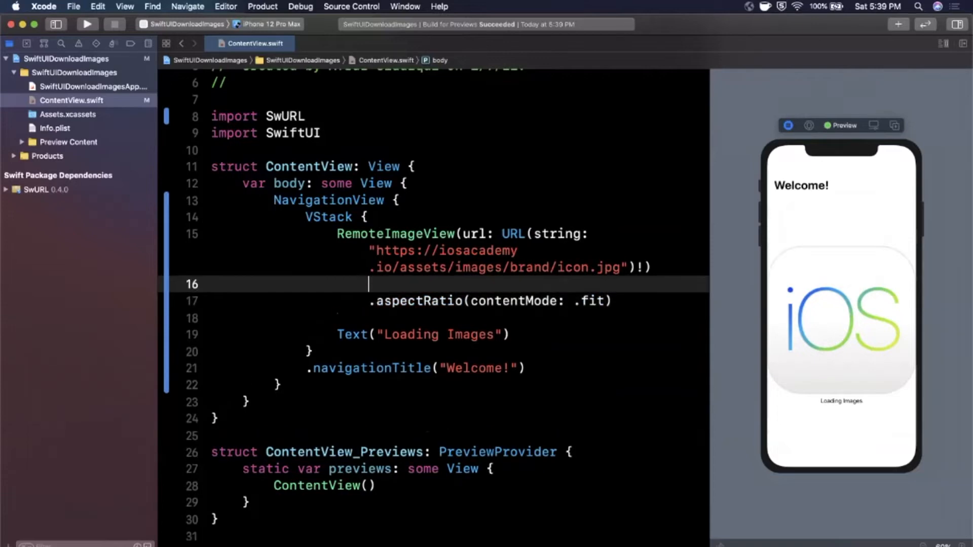
type(".accessibilityIgnoresInvertColors()")
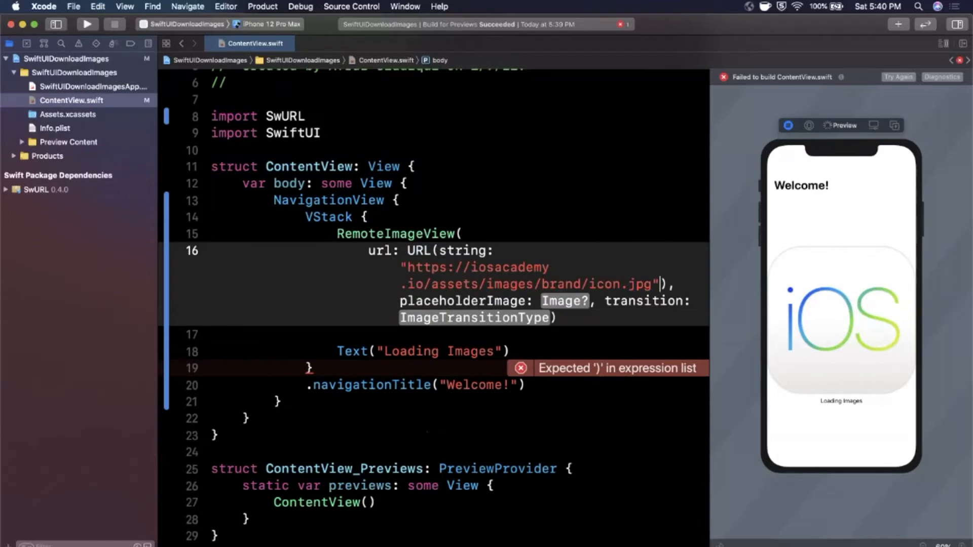
Replace the placeholder image argument with Image(systemName: "photo") and begin the transition value
type("!")
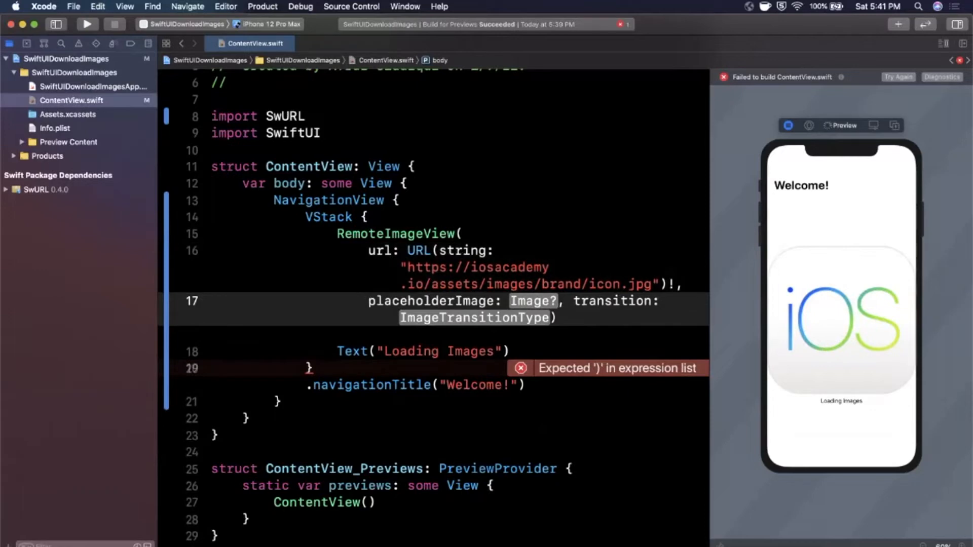
double_click(533, 301)
type("(s")
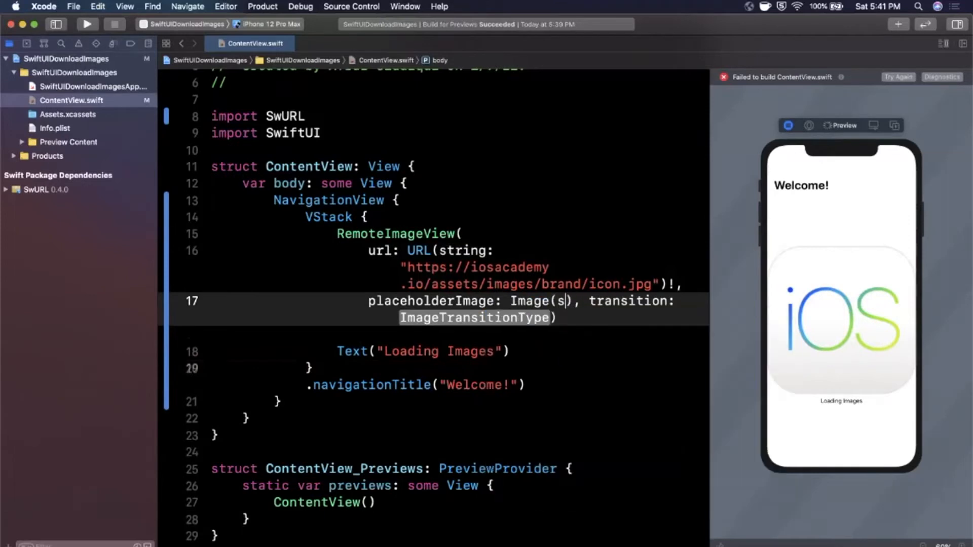
type("ystemName: \"")
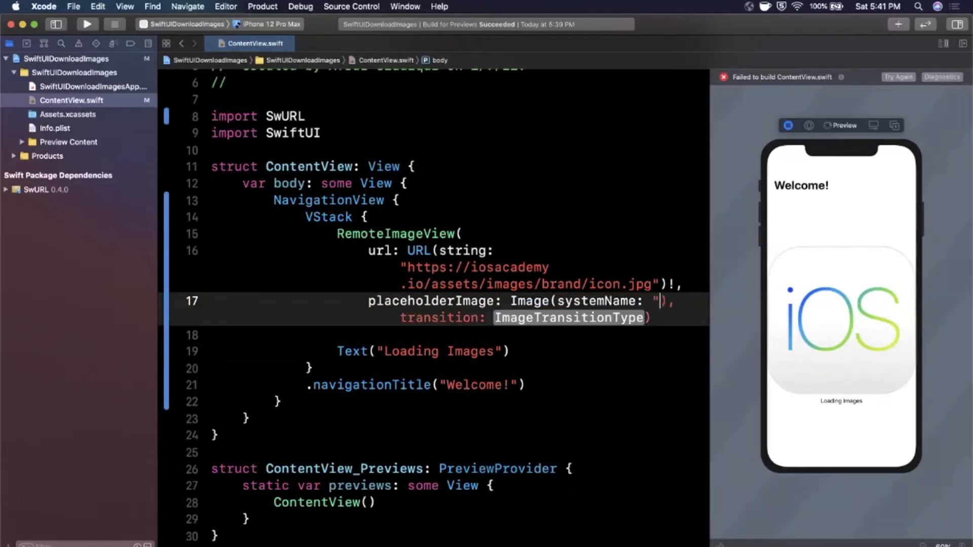
type("photo\"")
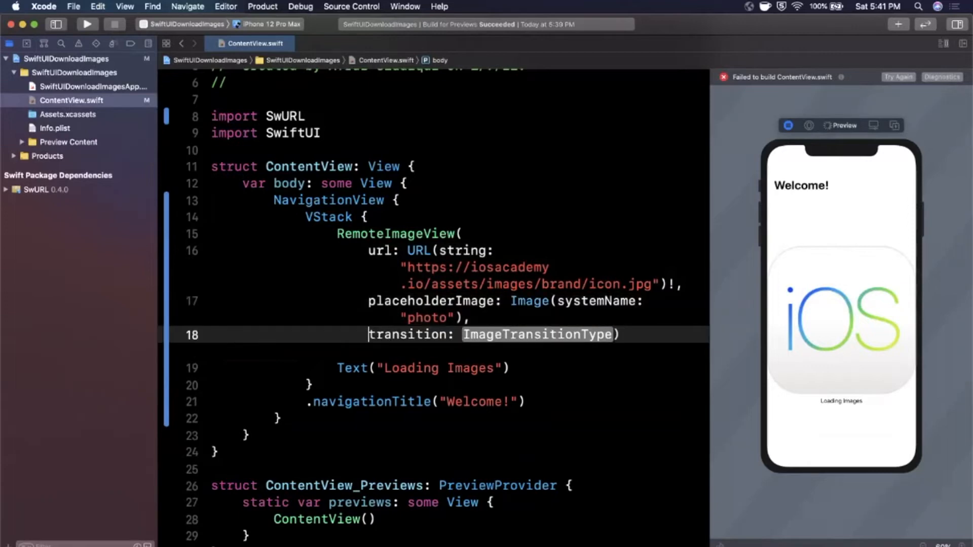
type(".")
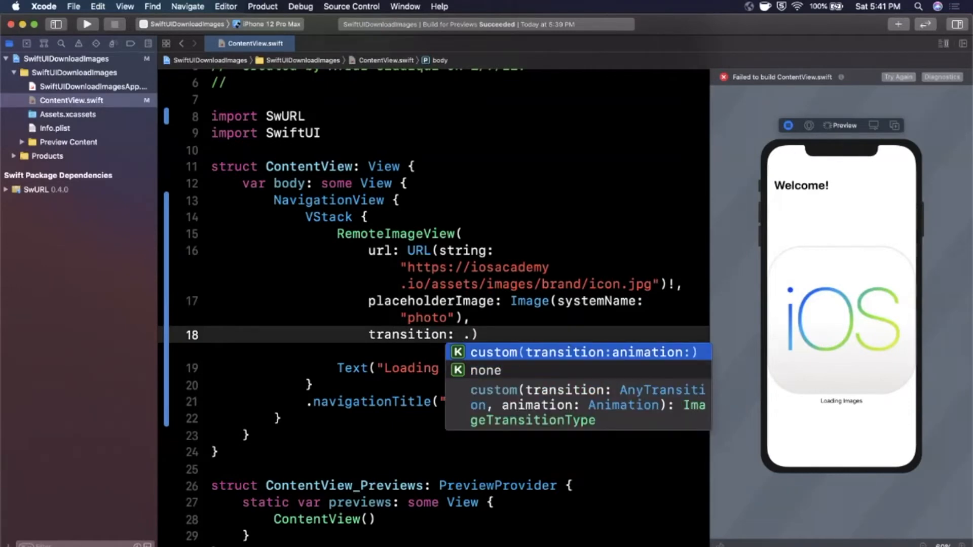
Make the transition .custom with .opacity and an .easeIn animation of duration 0.25
left_click(584, 352)
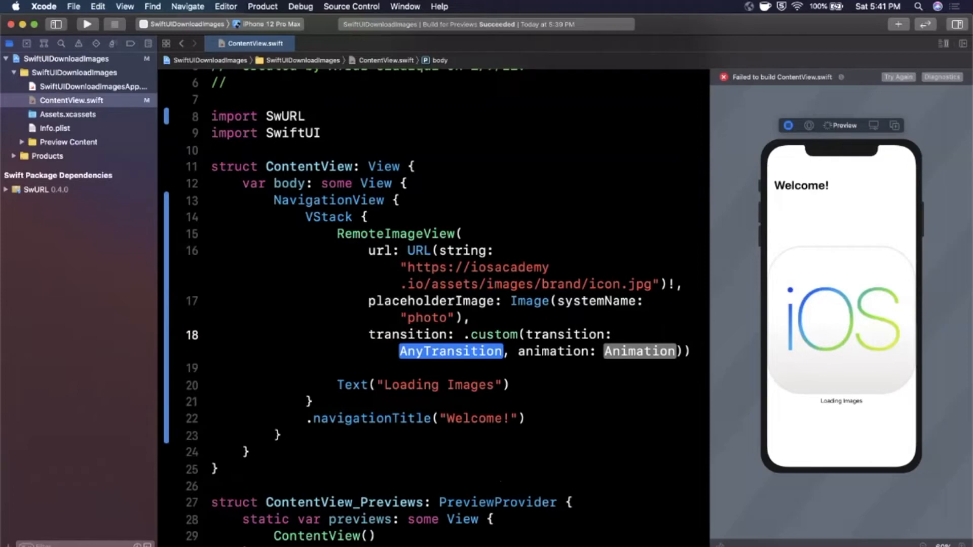
type(".")
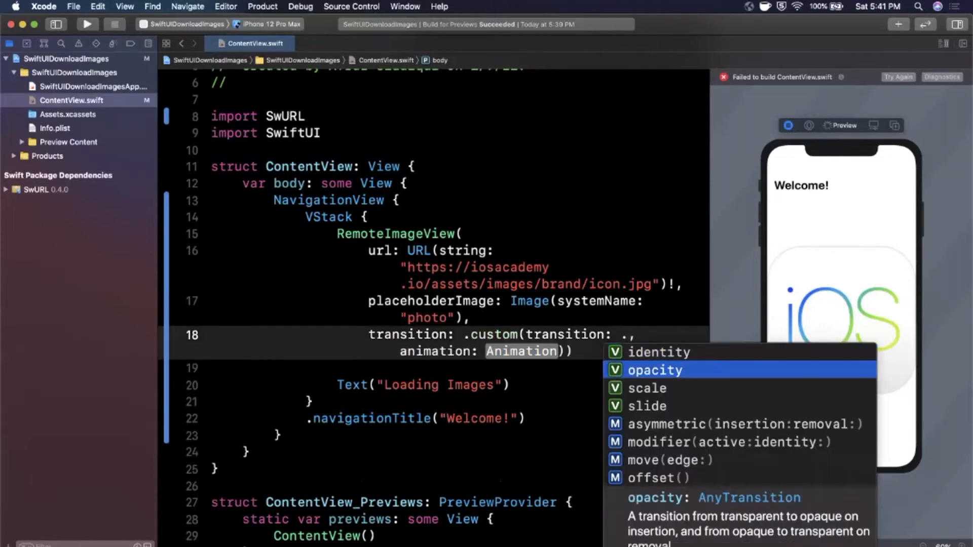
left_click(655, 370)
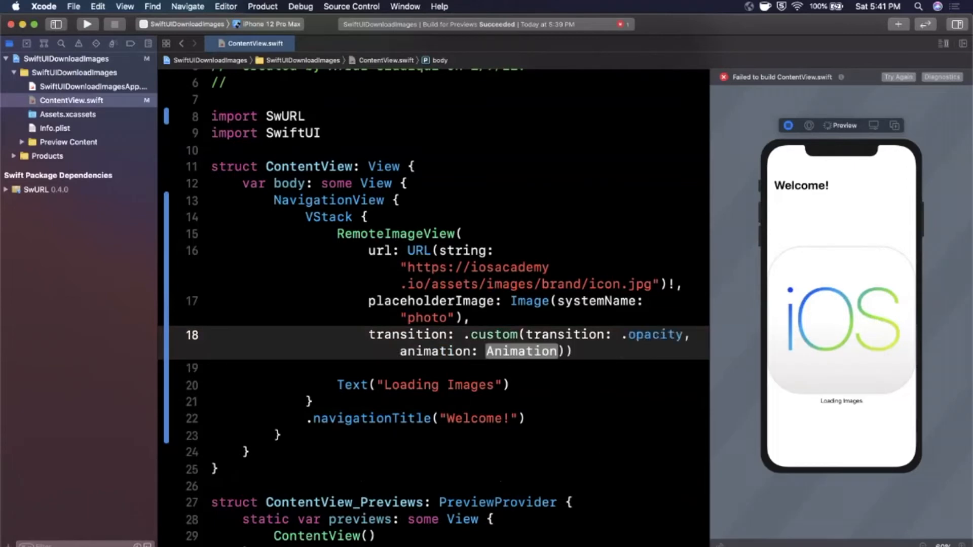
type(".")
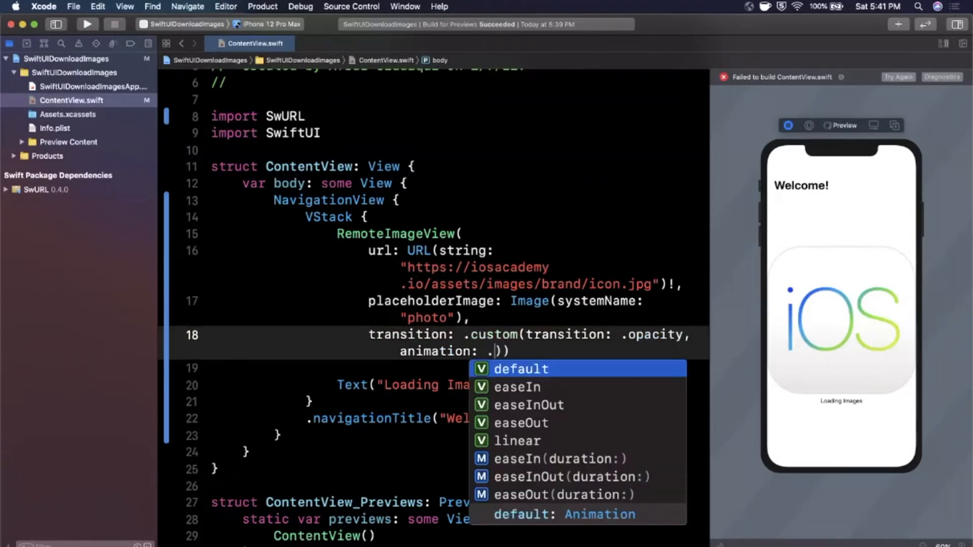
type("ease")
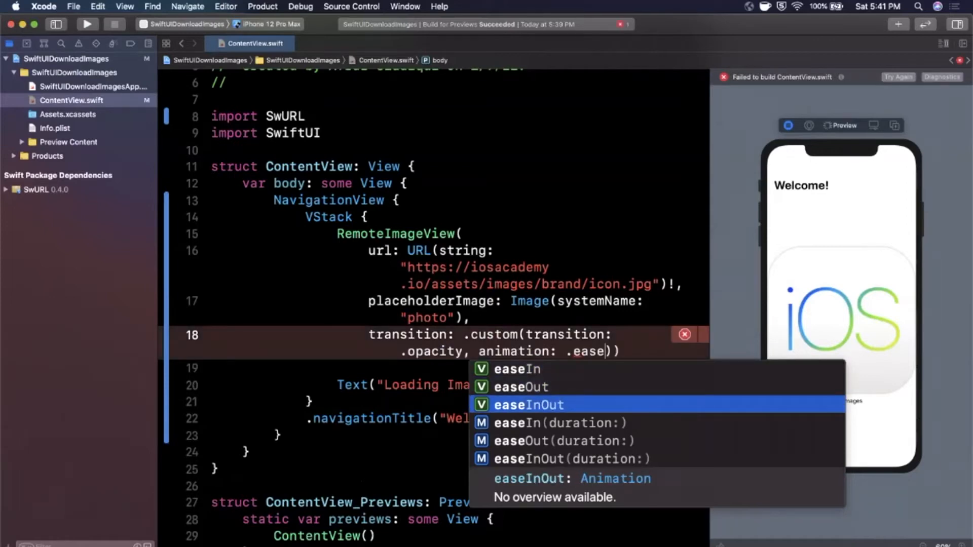
left_click(560, 423)
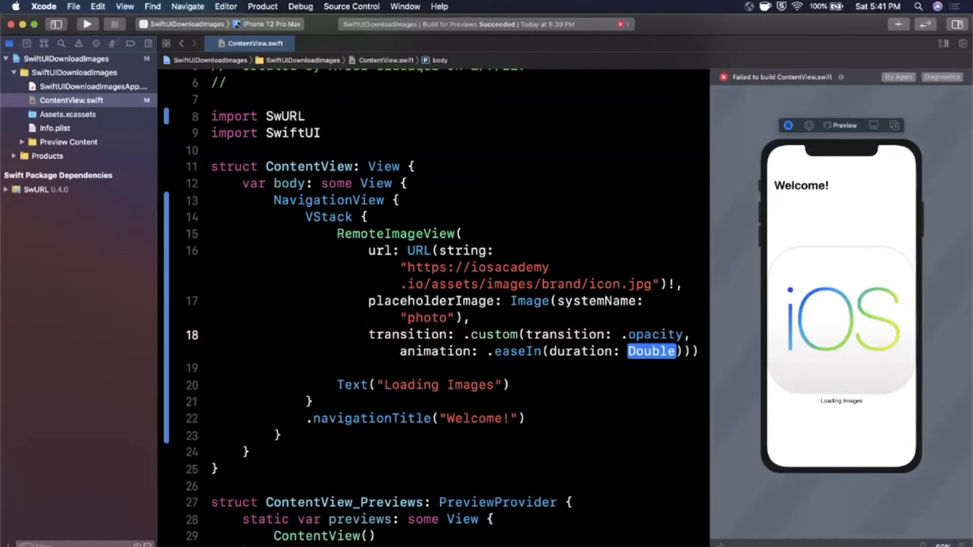
type("0.25")
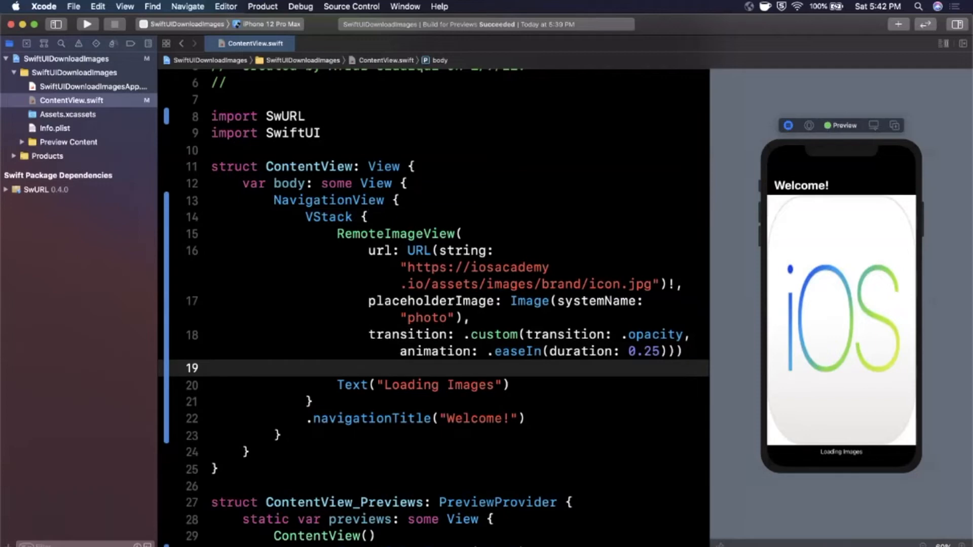
Add an .aspectRatio(contentMode: .fit) modifier after the RemoteImageView
scroll("up", 3)
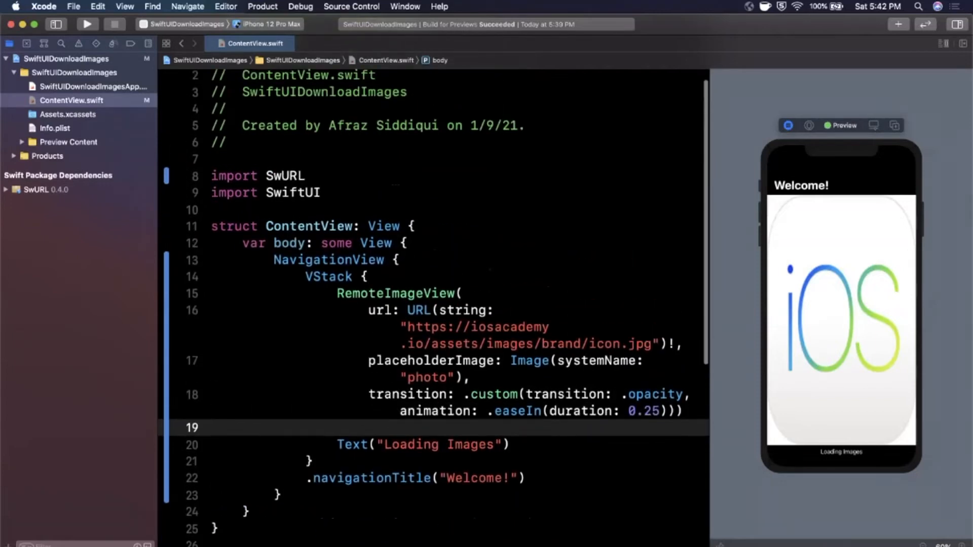
scroll("down", 3)
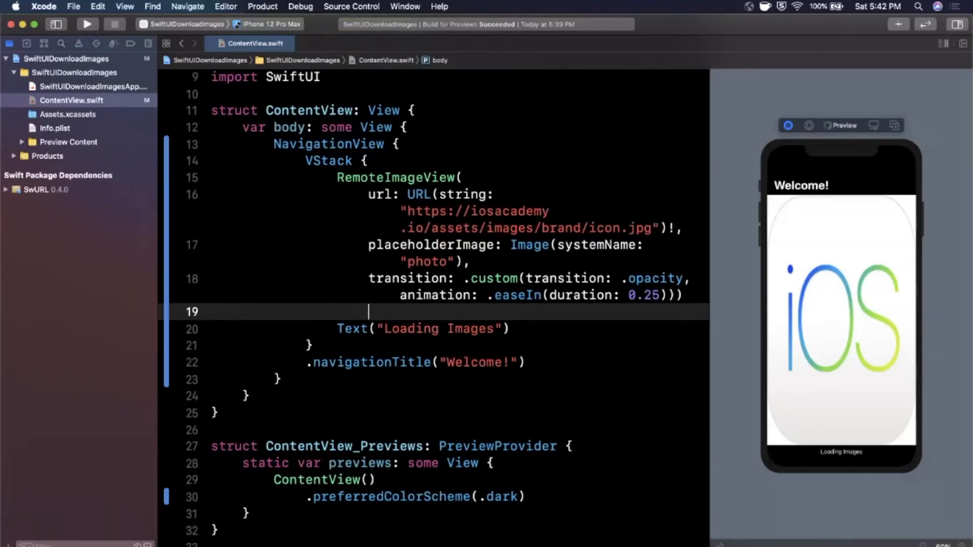
type(".aspectRatio(contentMode: .fit")
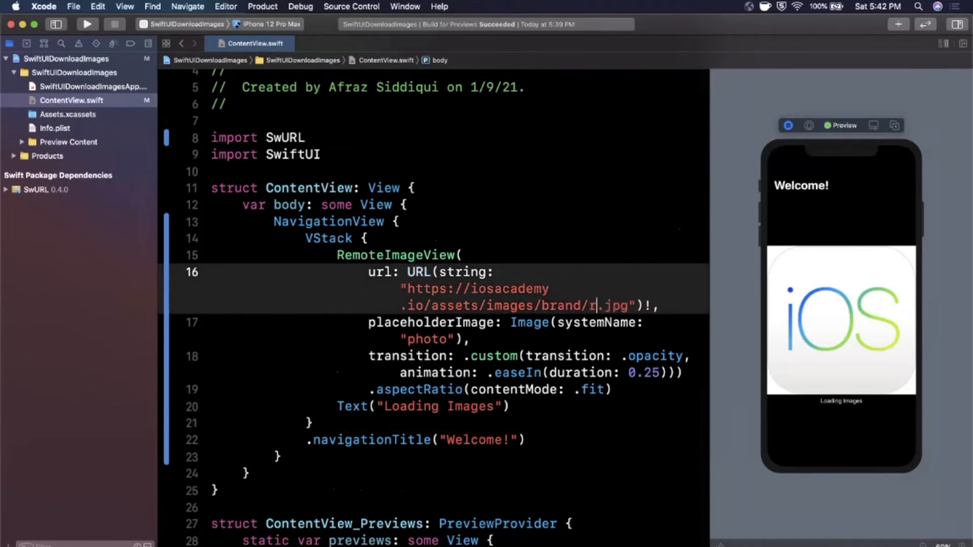
Test a missing image by pointing the URL to random.jpg and trying the house placeholder symbol
type("andom")
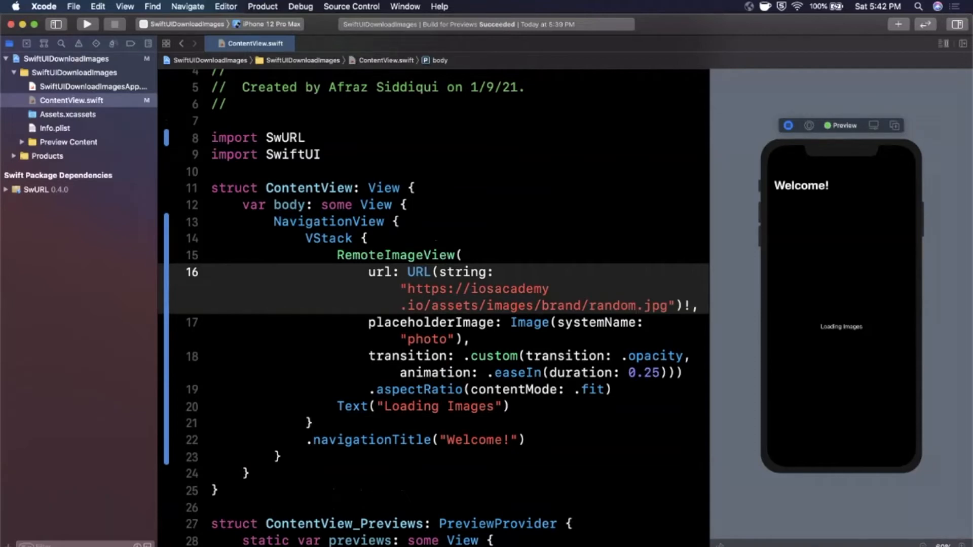
left_click(493, 355)
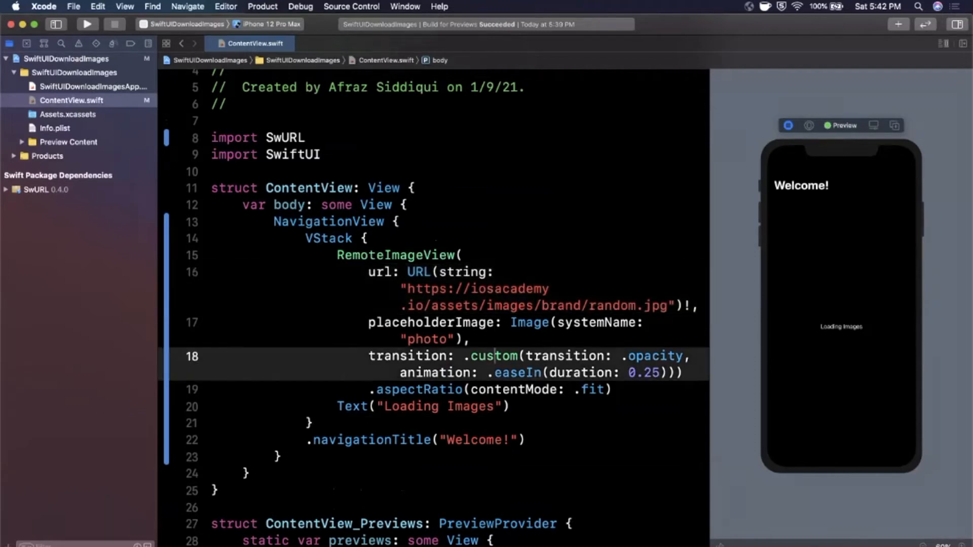
double_click(425, 339)
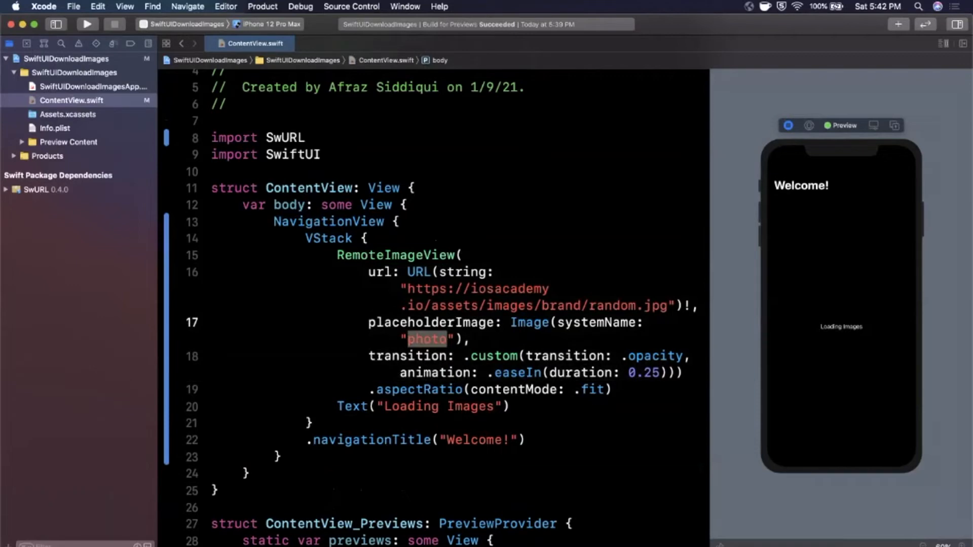
type("house")
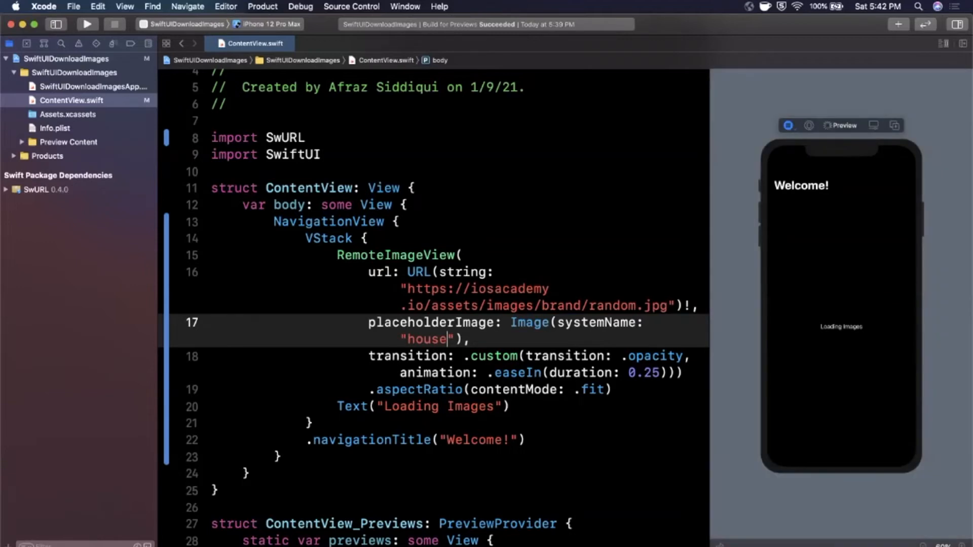
Restore the URL file name to icon.jpg so the preview shows the iOS icon again
left_click(639, 305)
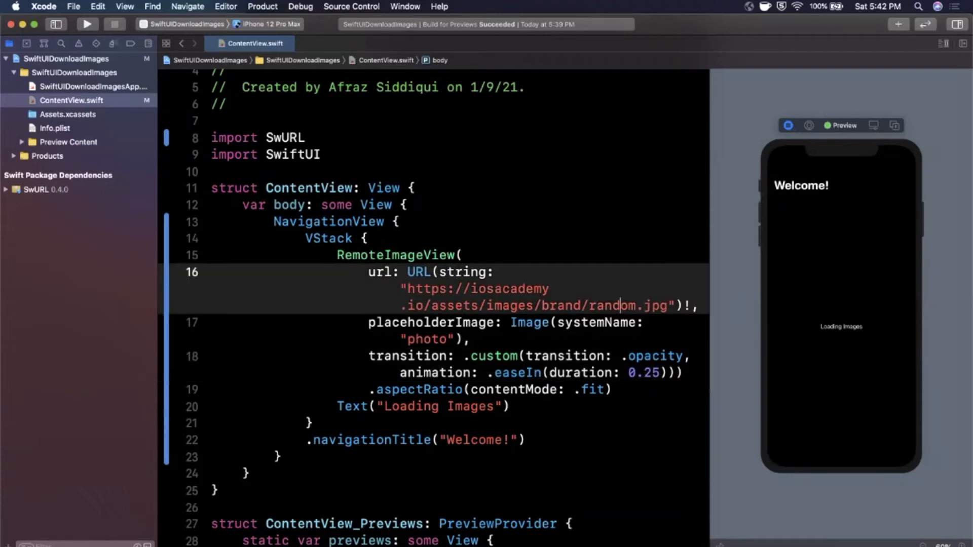
double_click(613, 305)
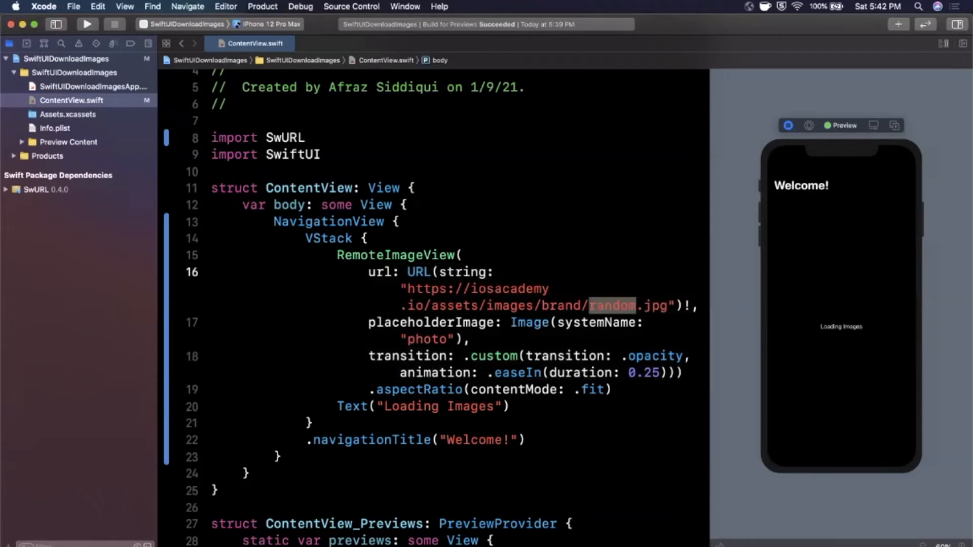
type("bran")
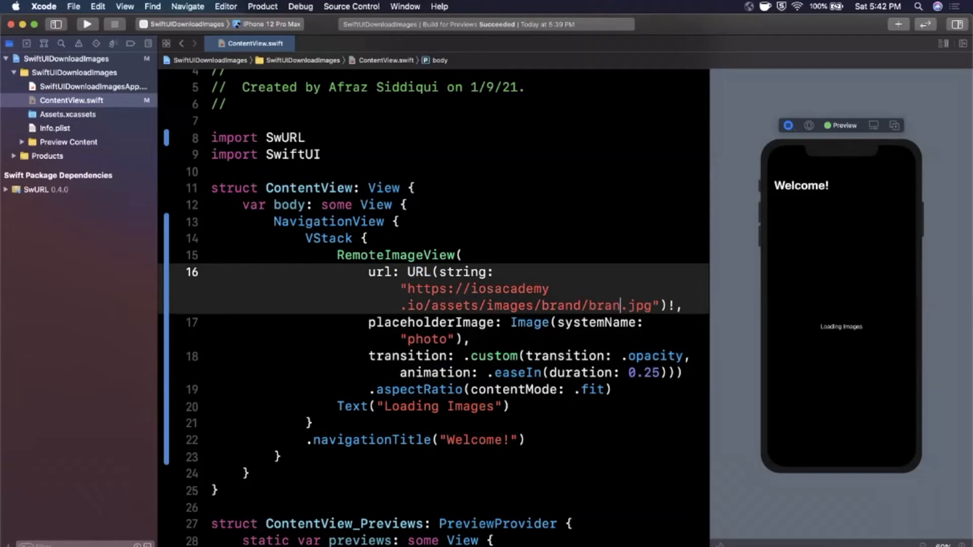
type("icon")
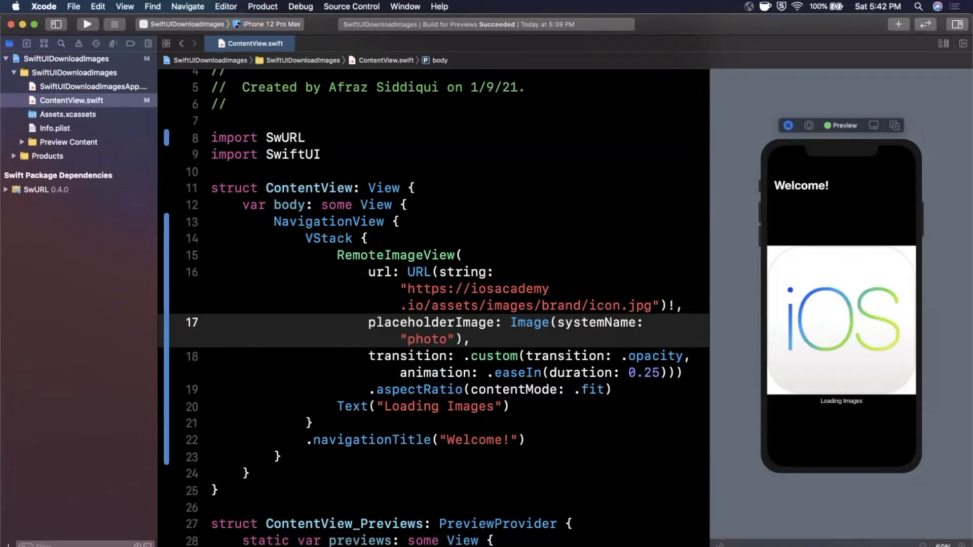
Add an init() above body calling SwURL.setImageCache(type: .persistent)
left_click(645, 322)
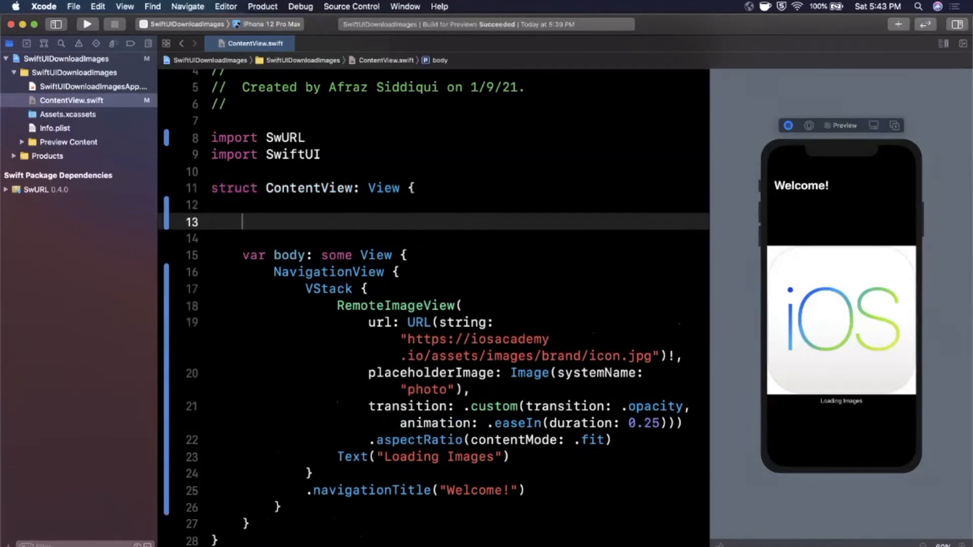
type("init()")
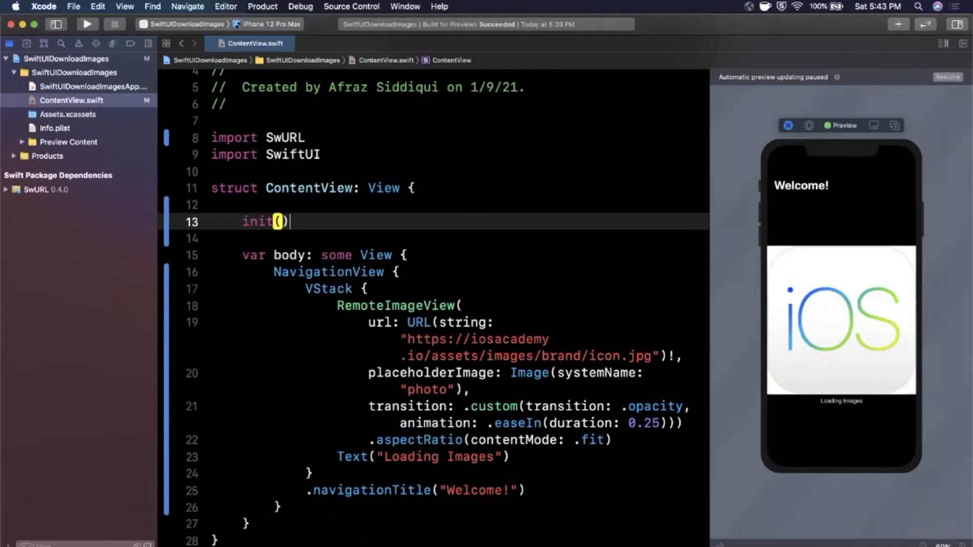
type("{")
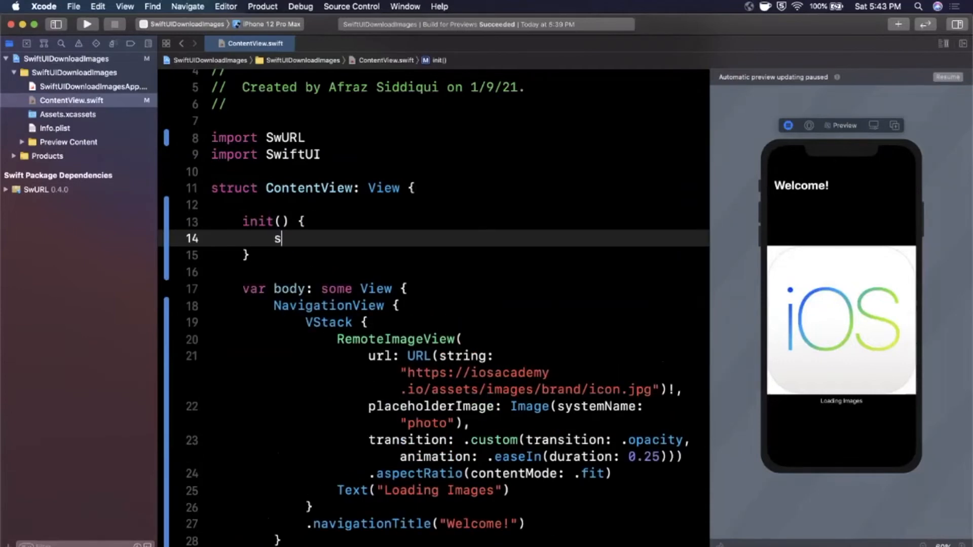
type("wURL.setImageCache(type: ImageCache")
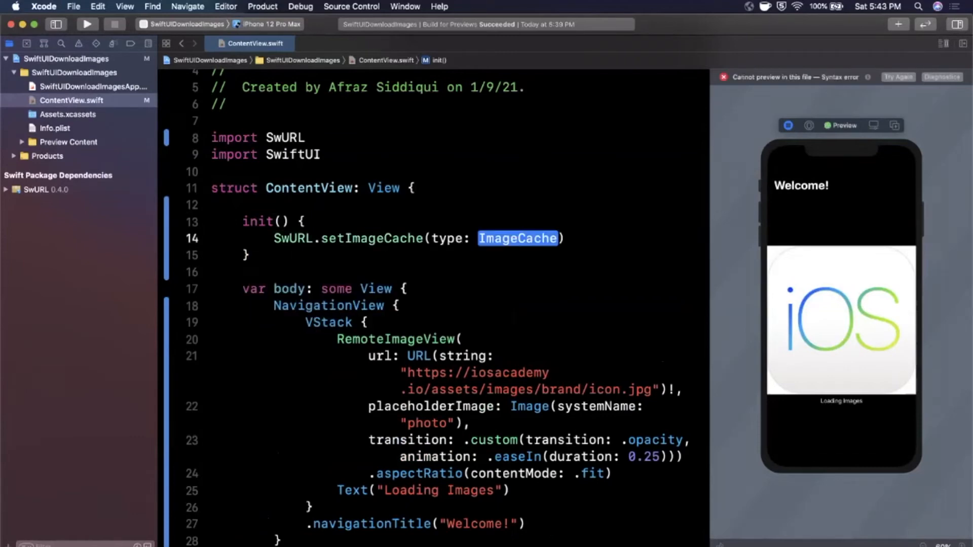
scroll("down", 3)
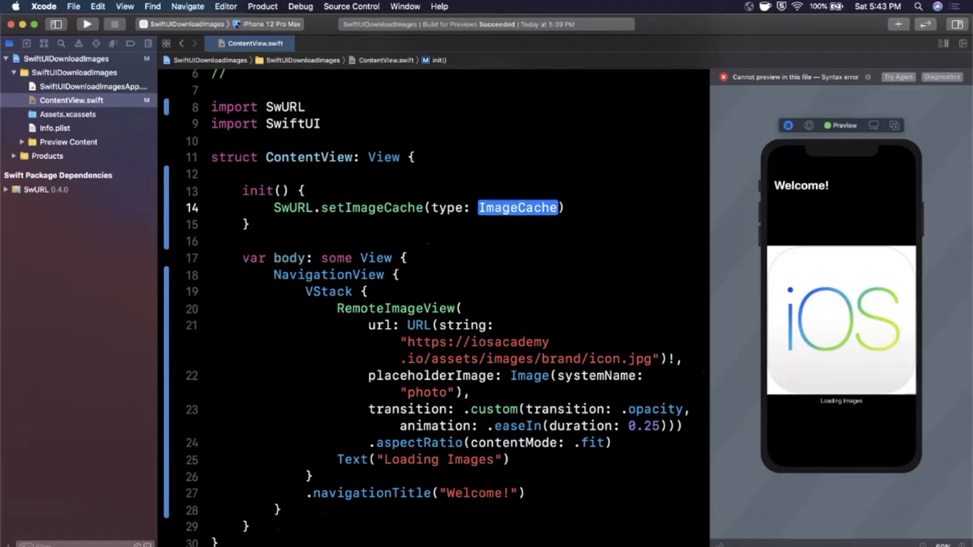
type(".")
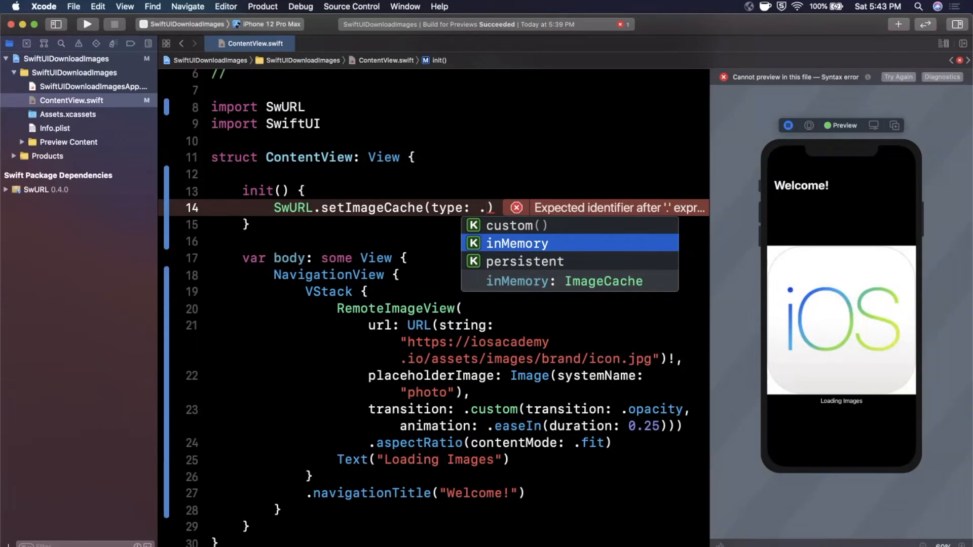
left_click(517, 225)
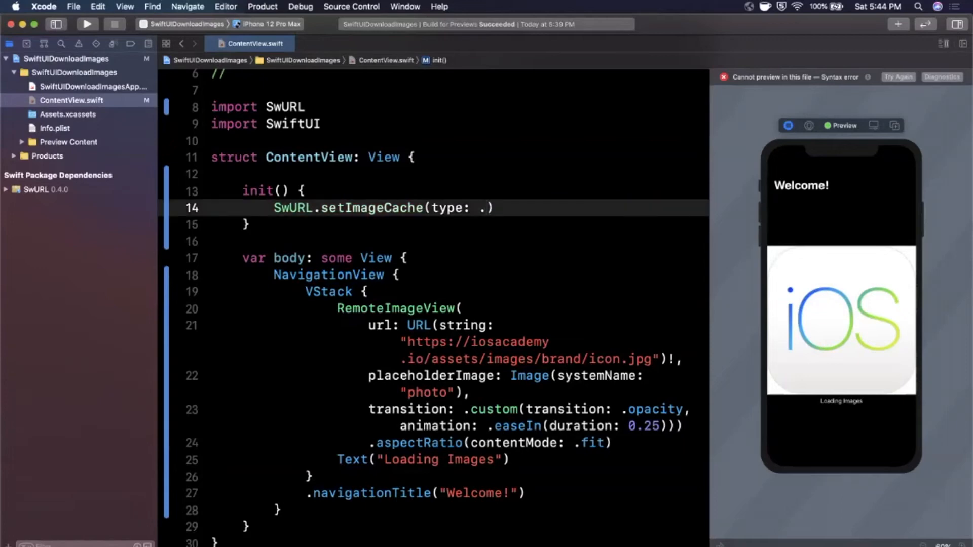
type("persistent")
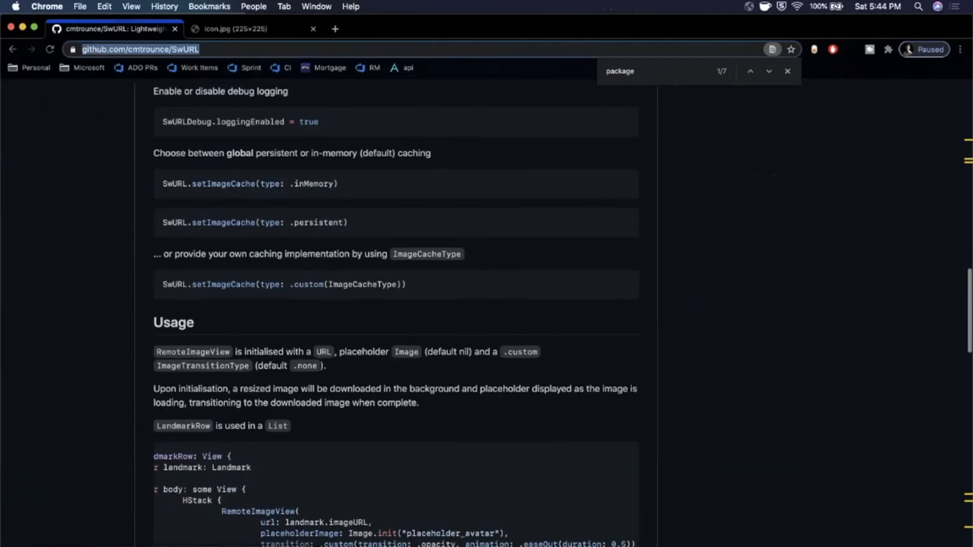
Scroll the SwURL README to the LandmarkRow example and highlight its .progress closure
scroll("down", 3)
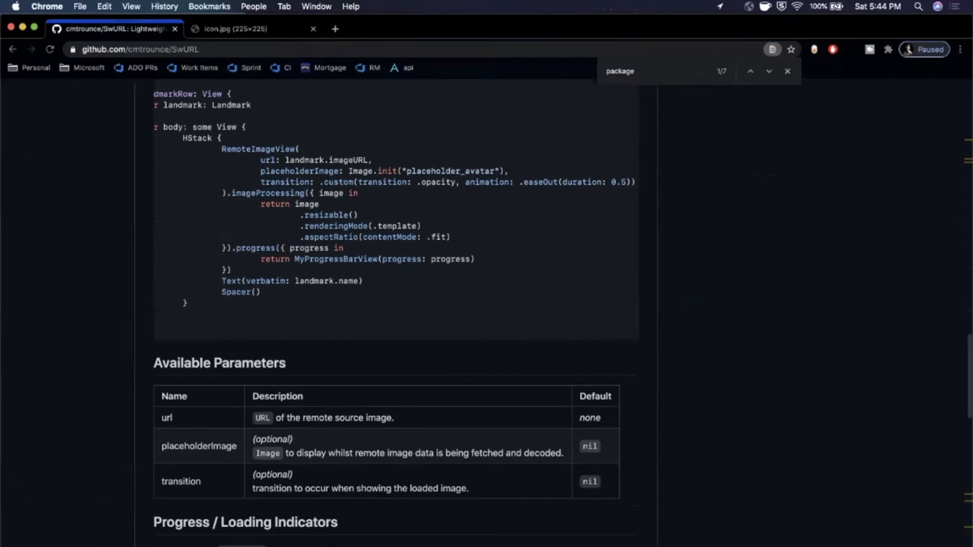
double_click(307, 204)
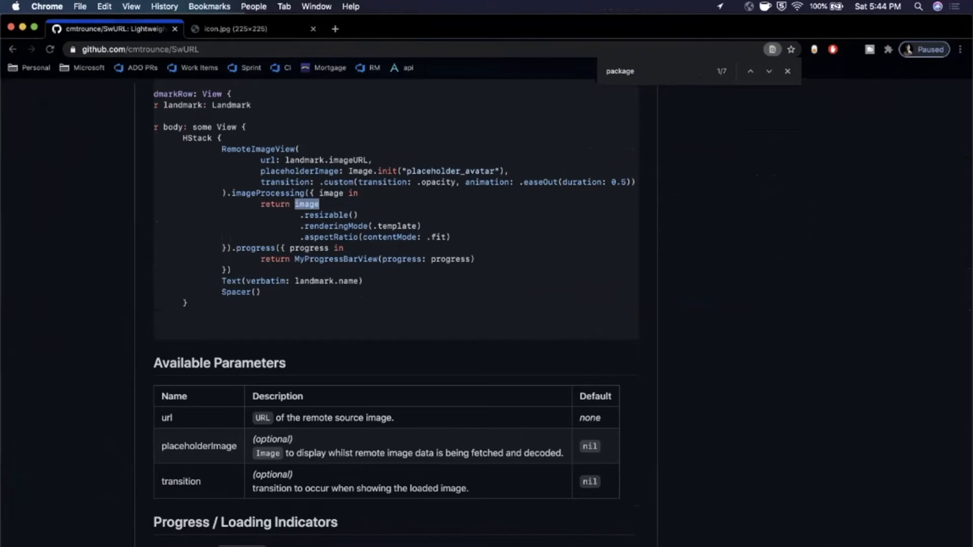
scroll("up", 3)
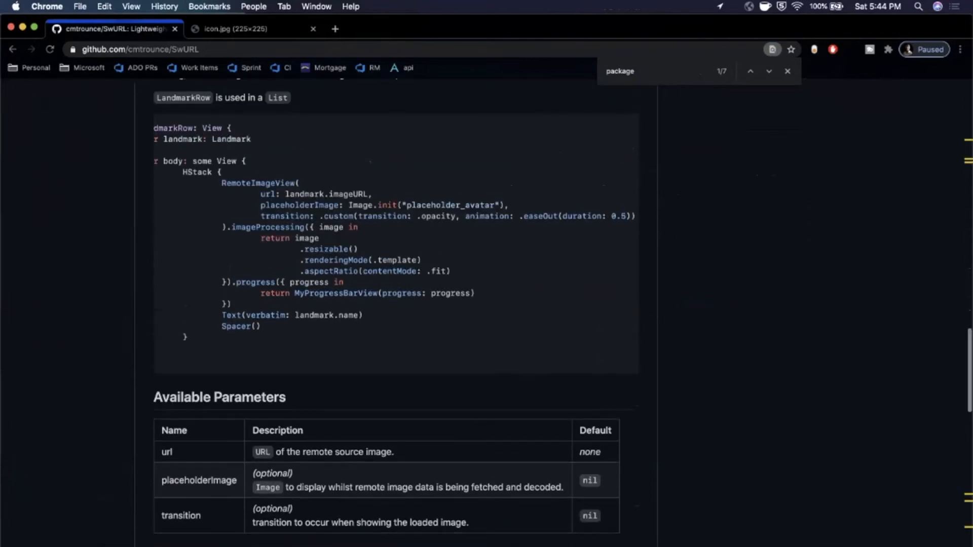
scroll("down", 3)
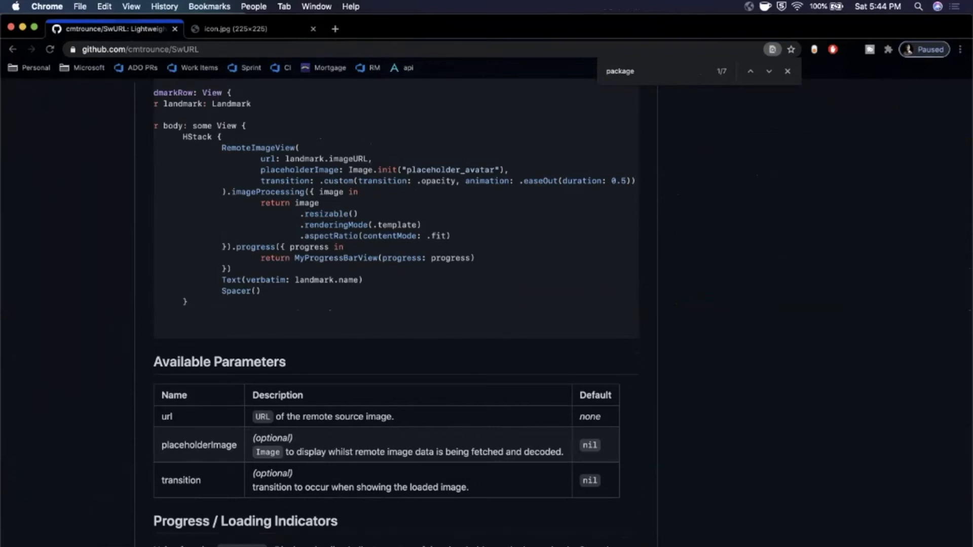
double_click(438, 236)
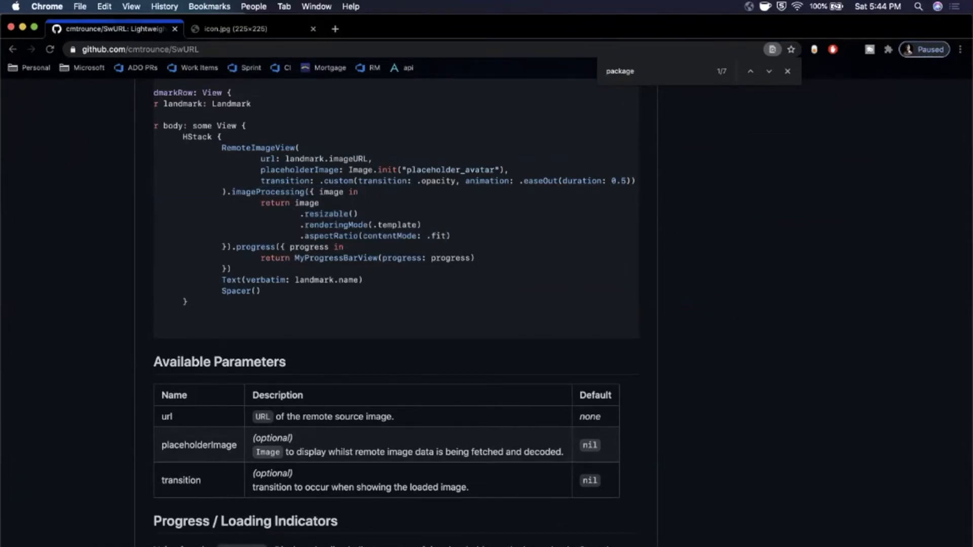
double_click(331, 191)
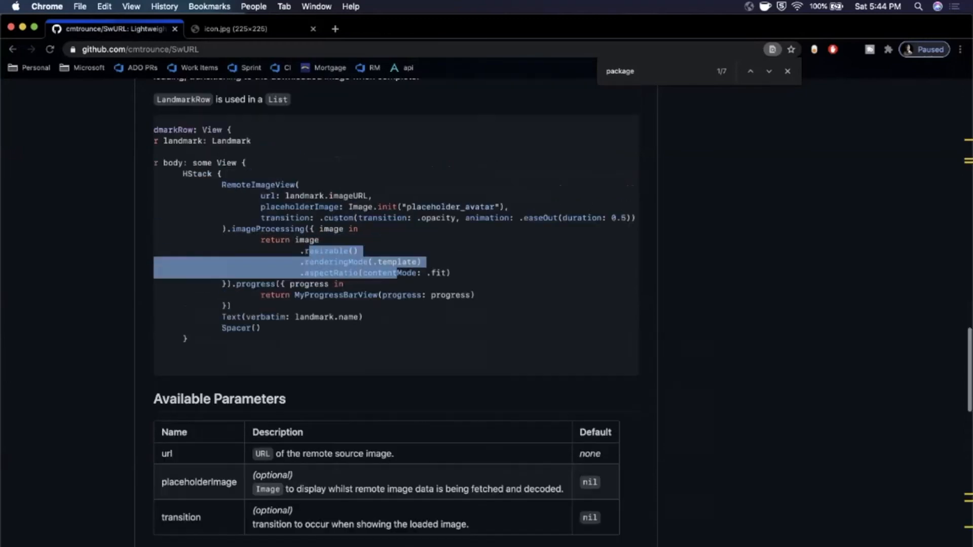
scroll("down", 3)
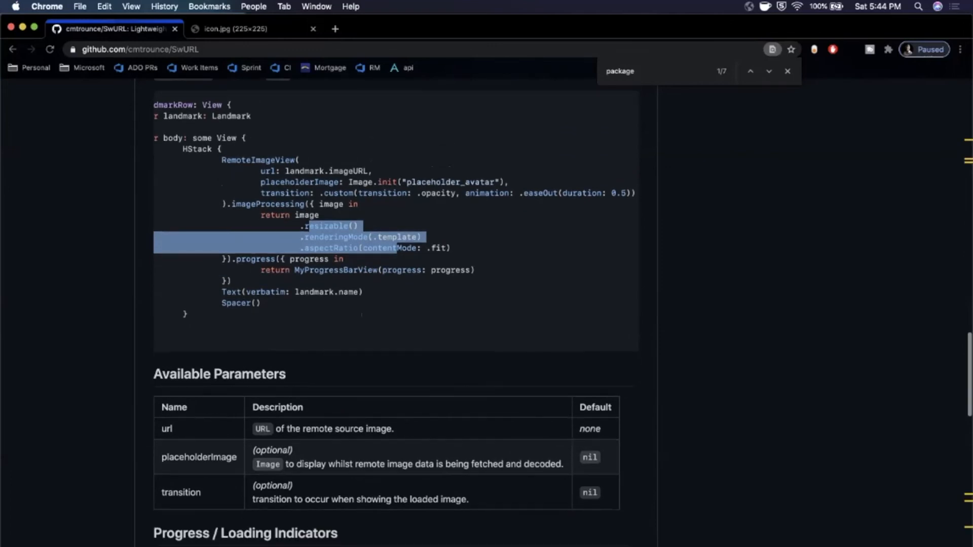
scroll("down", 3)
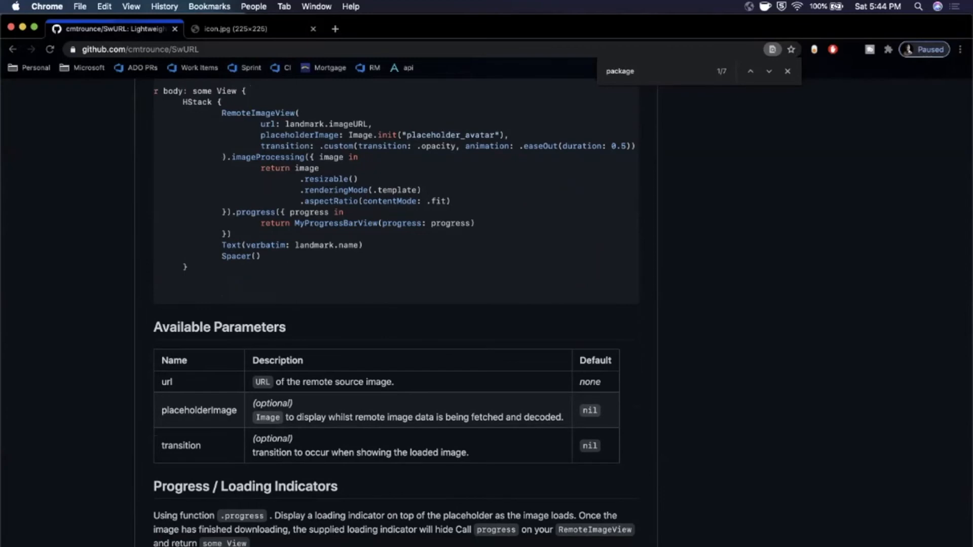
left_click_drag(233, 211, 234, 231)
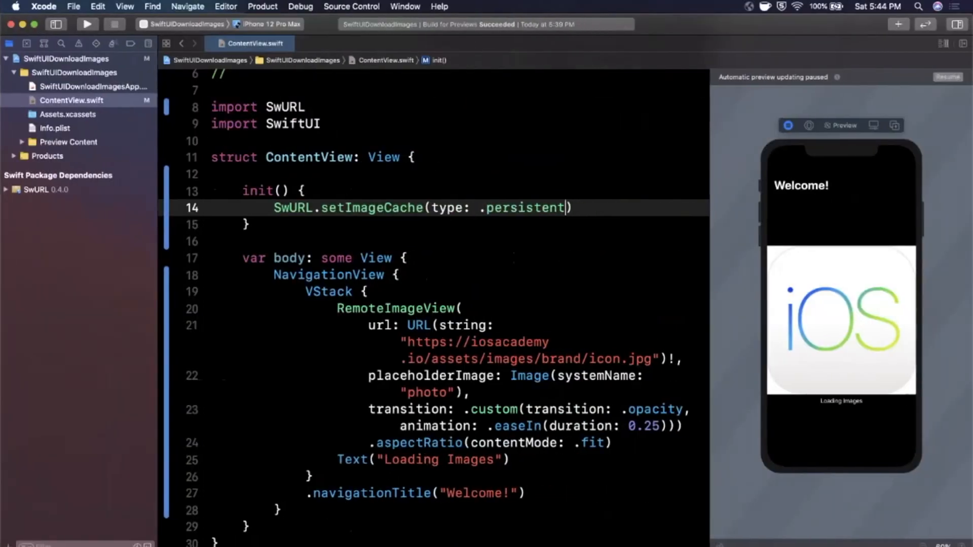
Replace the undefined MyProgressBarView with a .progress closure returning Text("Loading \(progress)")
scroll("down", 3)
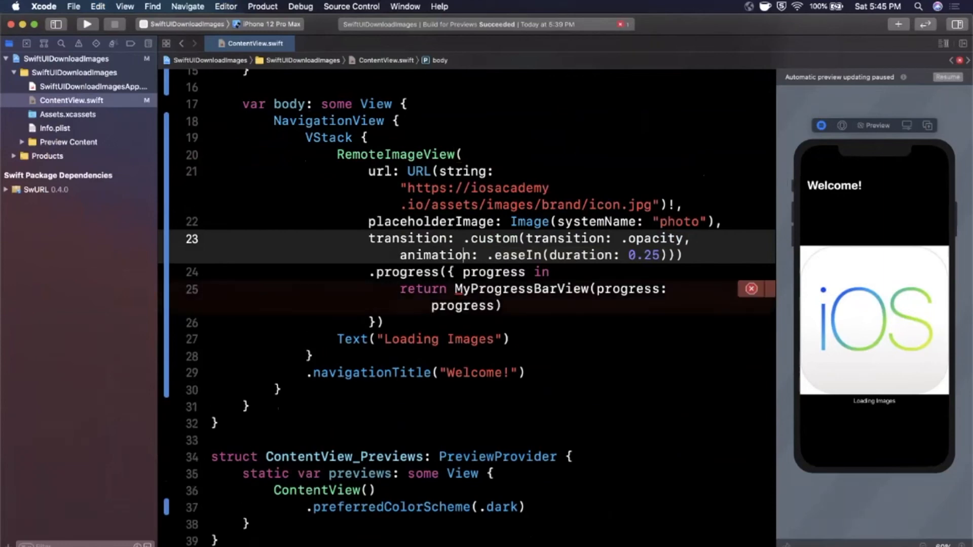
left_click(751, 289)
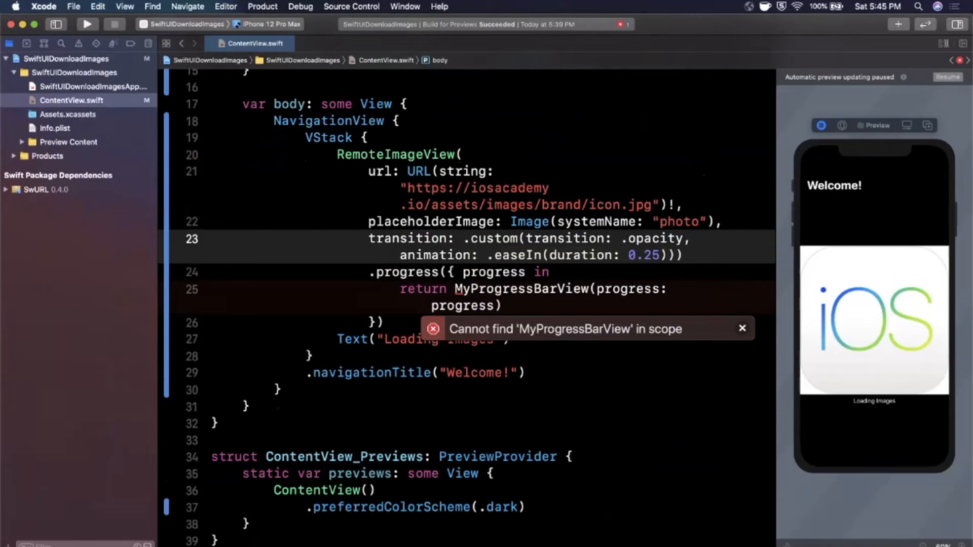
left_click(743, 329)
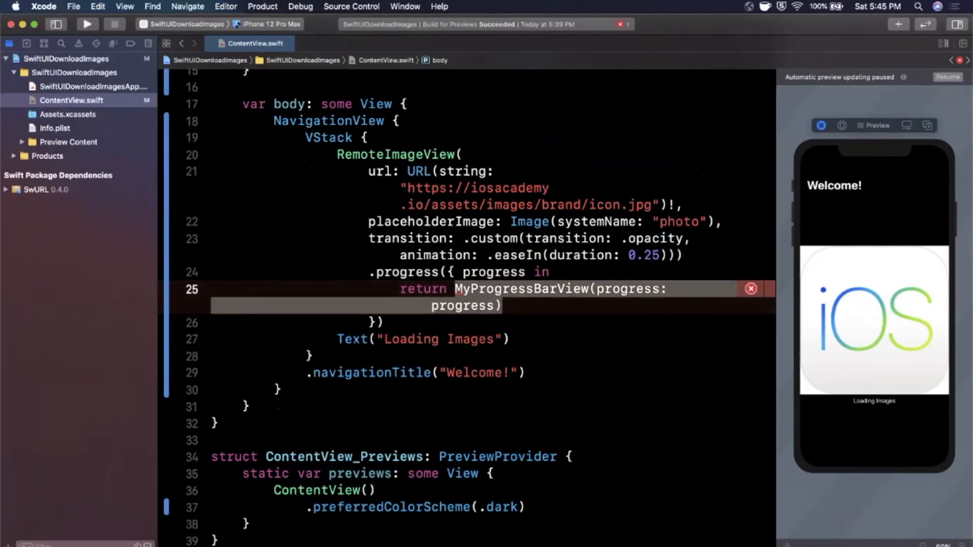
type("Pro")
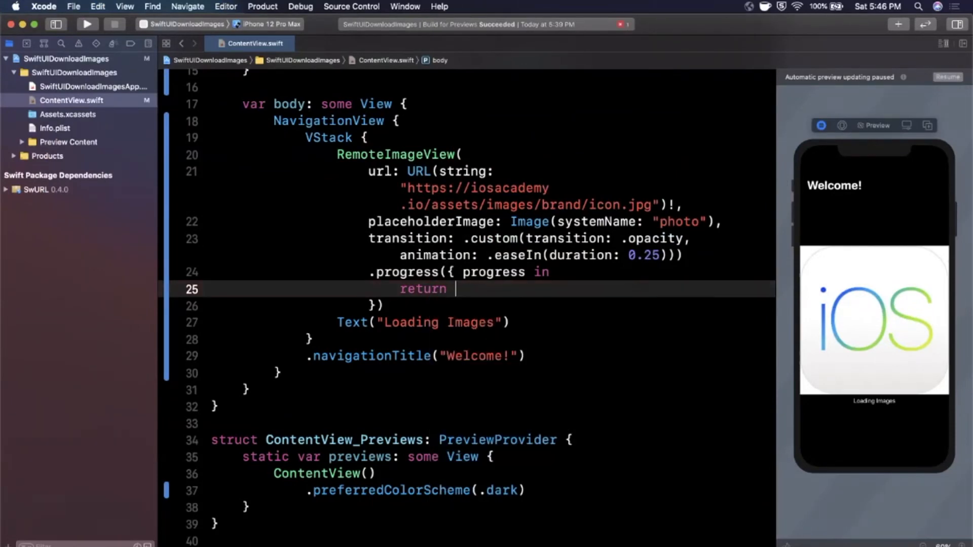
type("Text()")
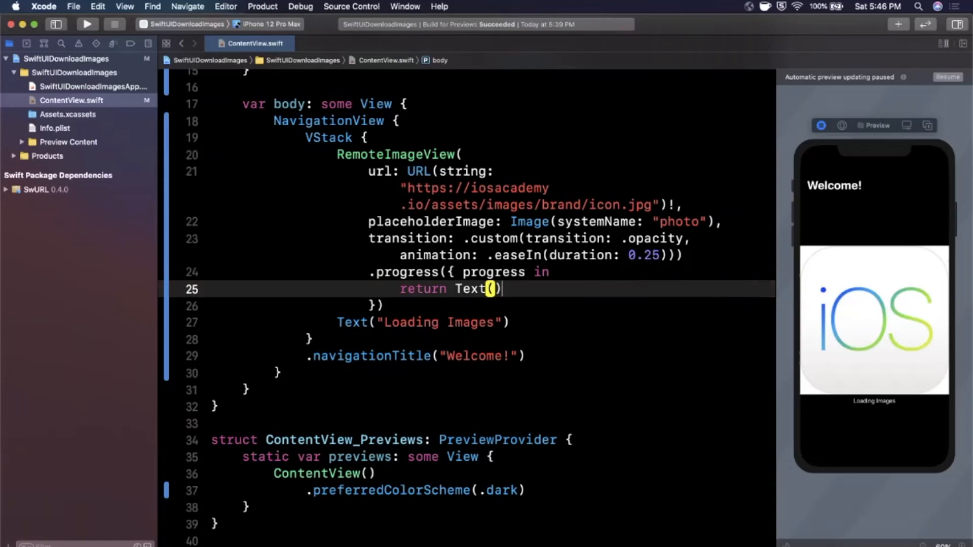
type("\"Loading\"")
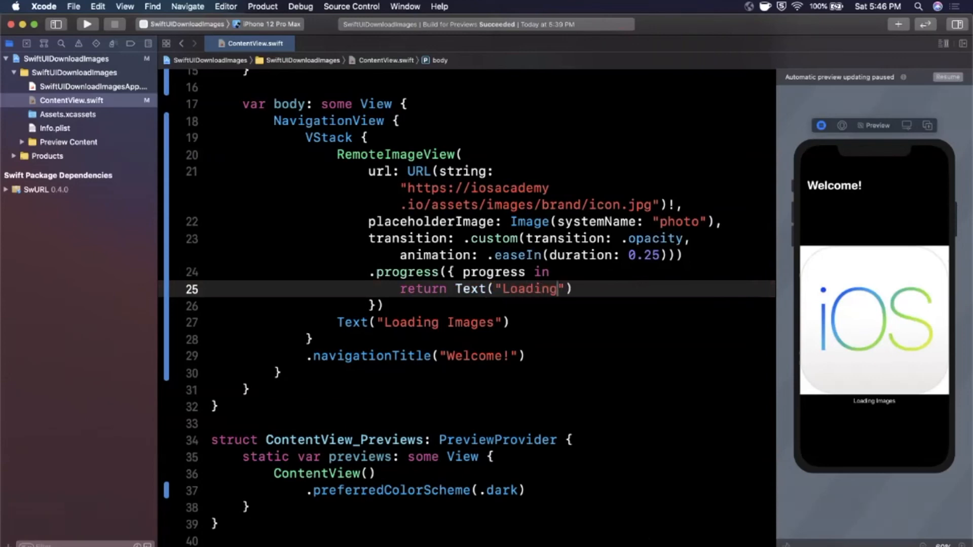
type("\\(progress")
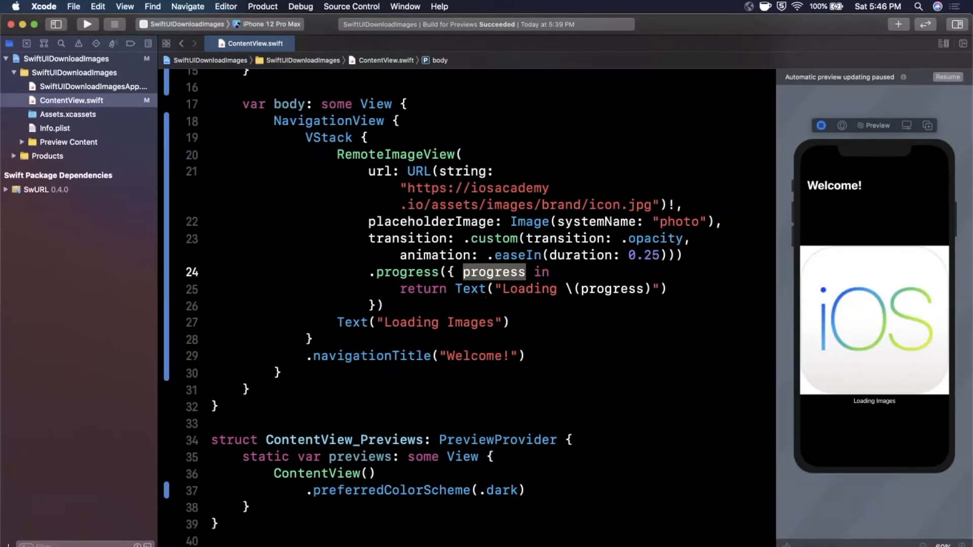
scroll("up", 3)
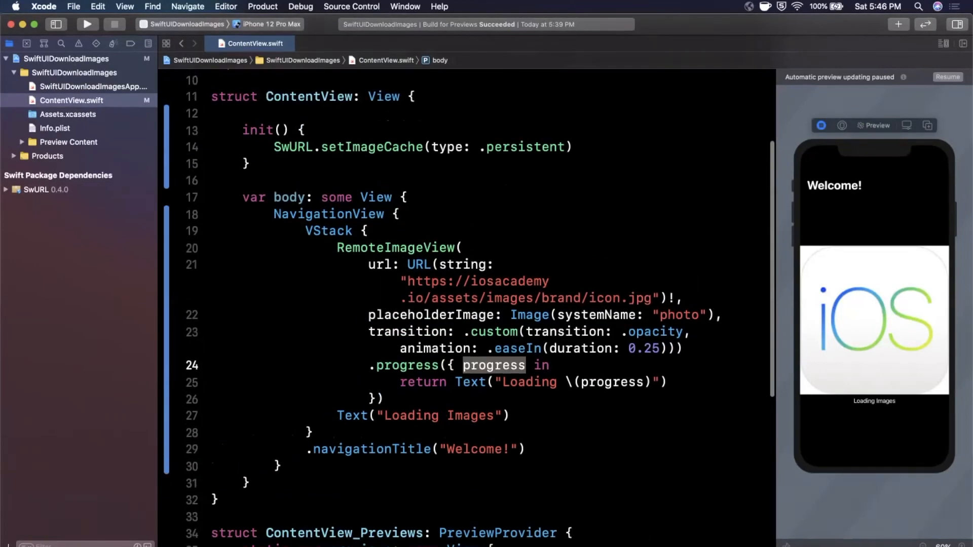
scroll("up", 3)
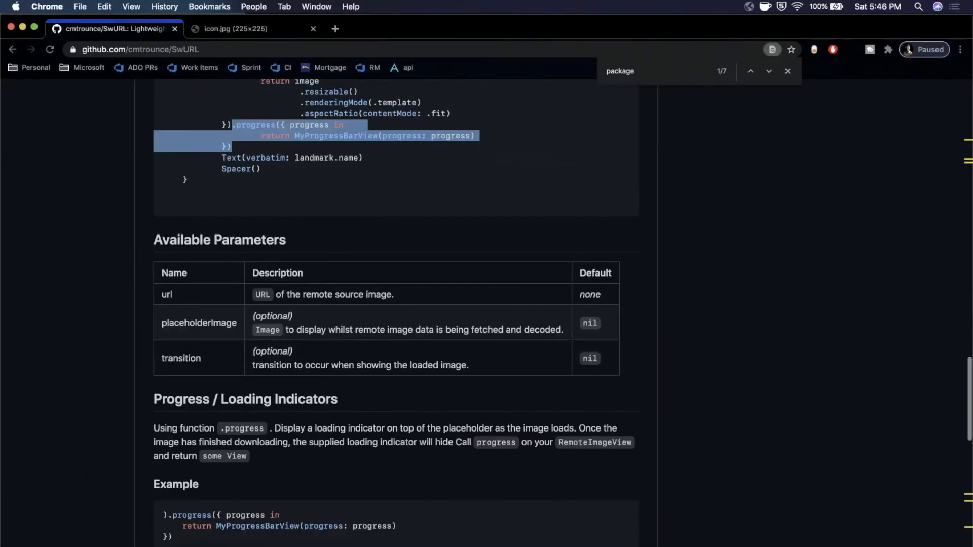
Scroll the README through image processing and installation back up to the caching examples
scroll("down", 3)
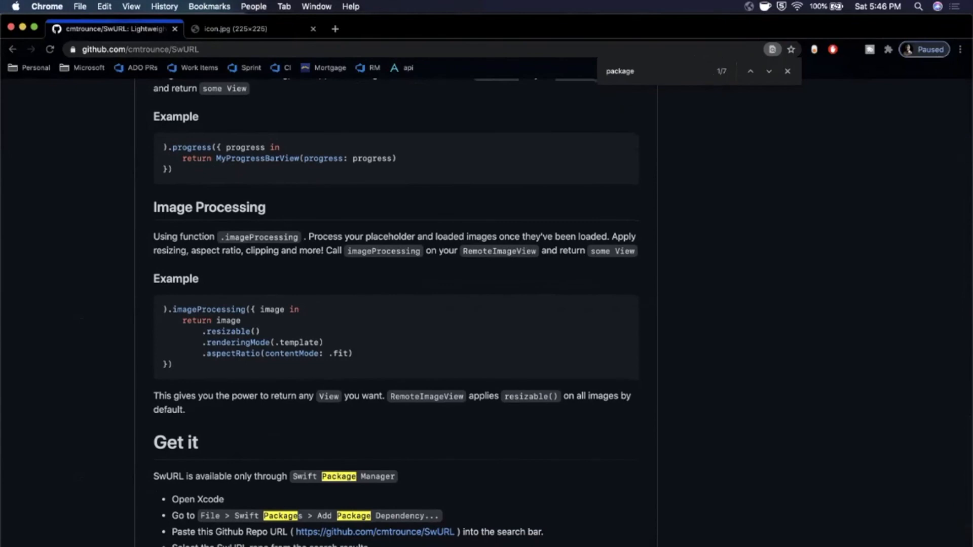
scroll("down", 3)
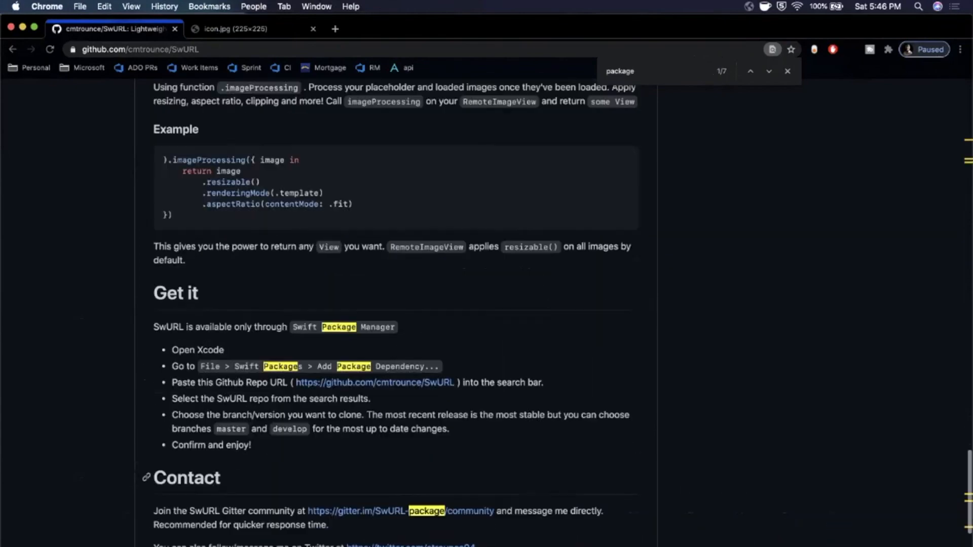
scroll("up", 3)
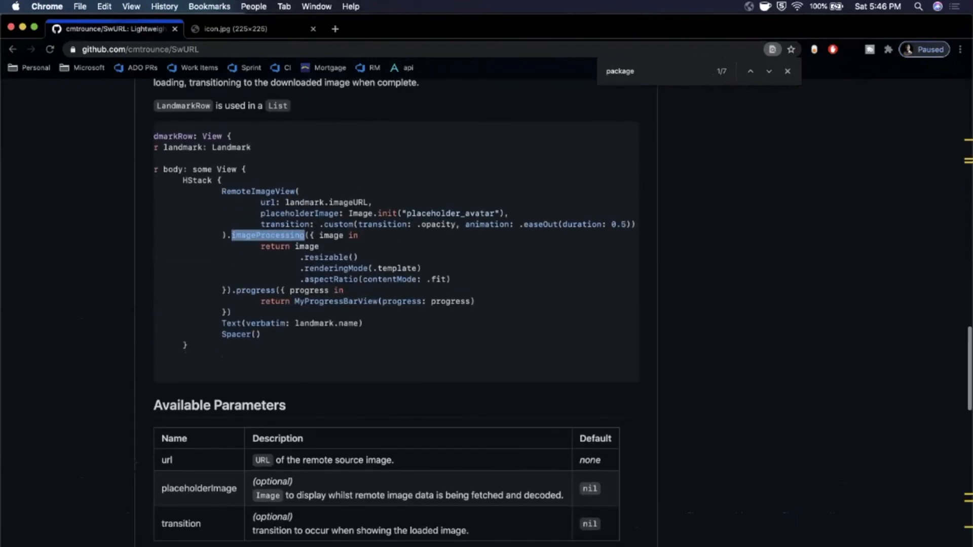
scroll("up", 3)
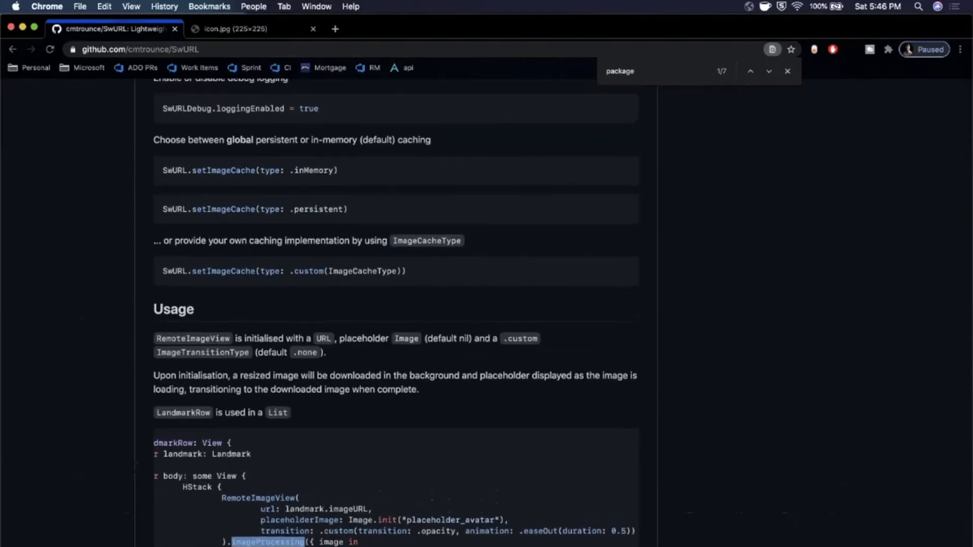
scroll("up", 3)
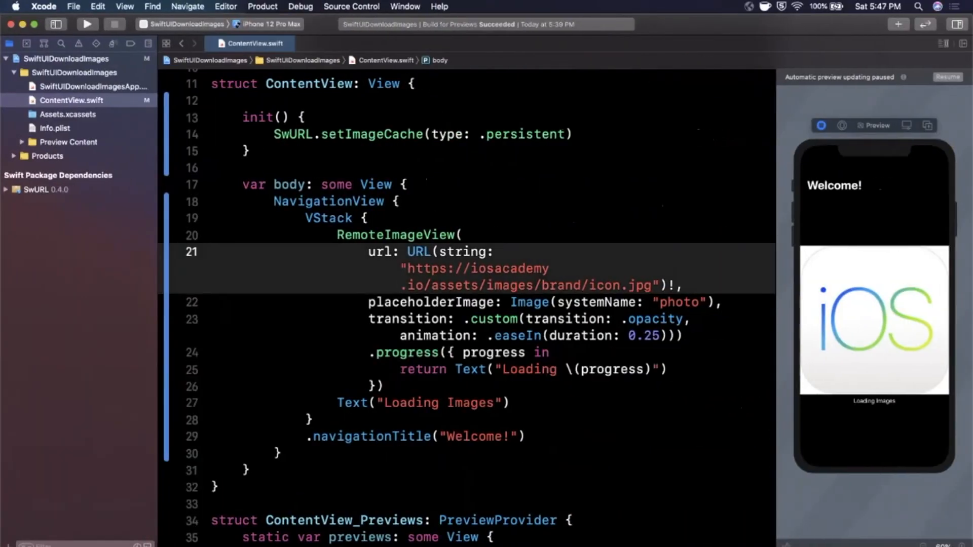
Review ContentView.swift top to bottom, checking the SwURL.setImageCache init and the NavigationView body
scroll("up", 3)
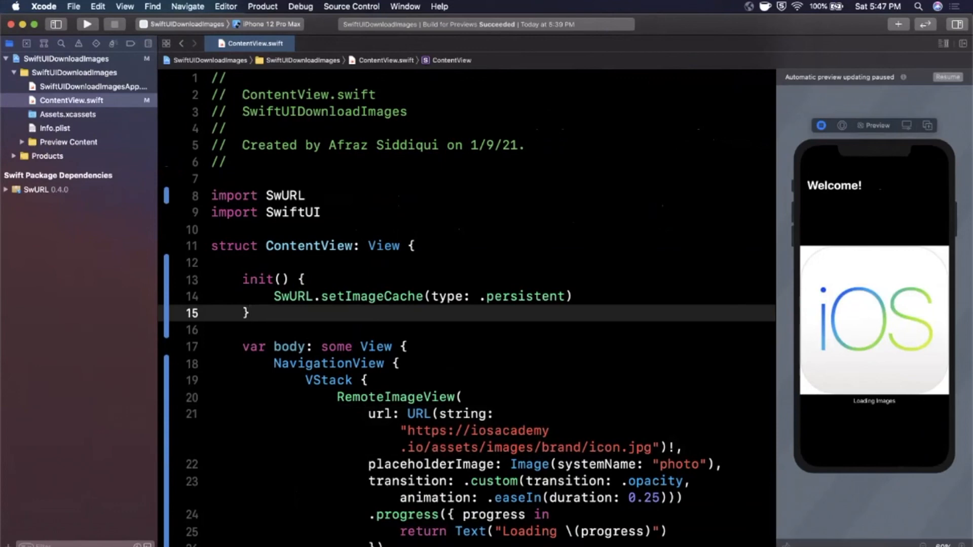
double_click(292, 296)
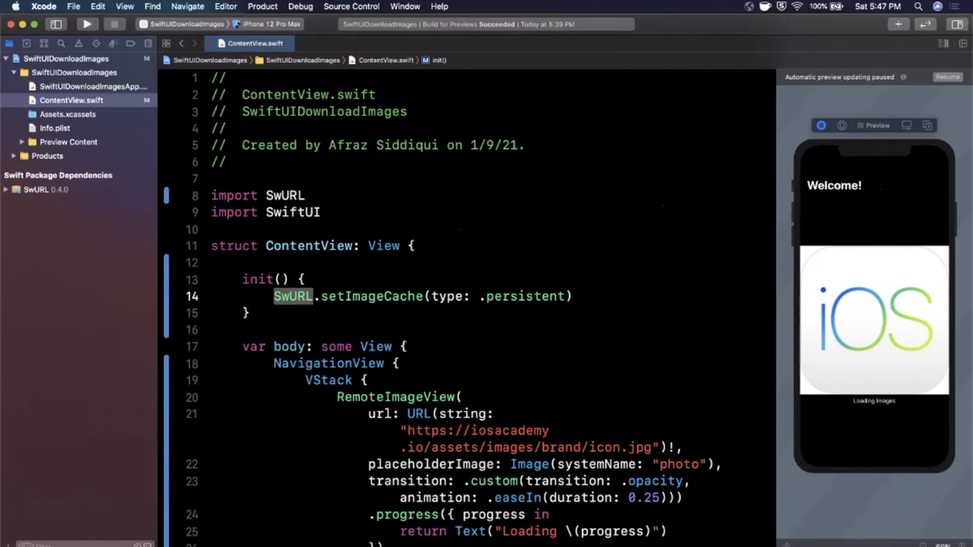
left_click(249, 314)
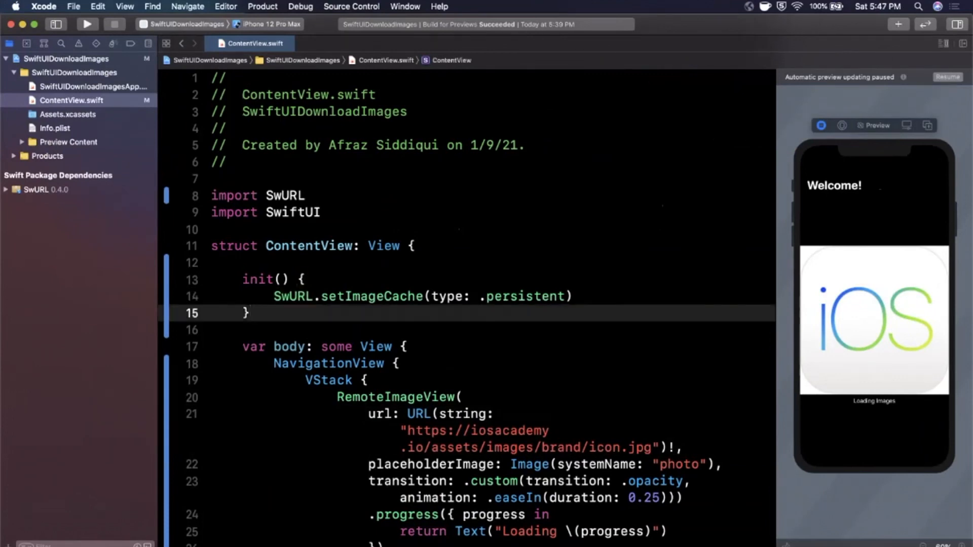
left_click(422, 296)
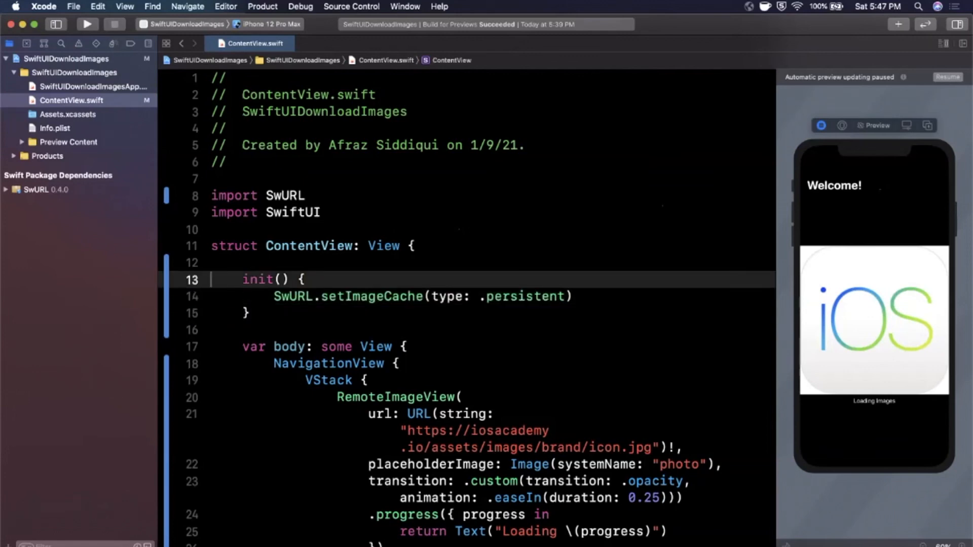
scroll("down", 3)
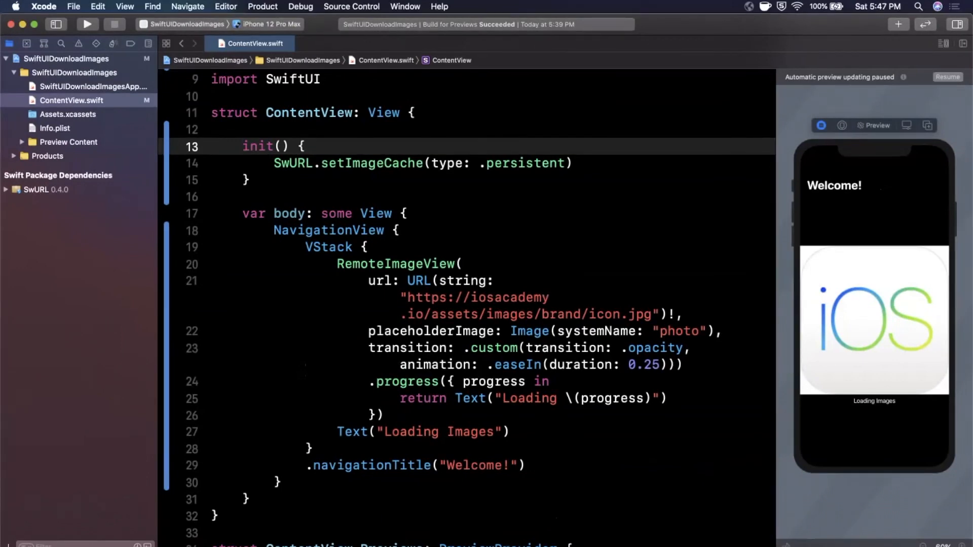
scroll("up", 3)
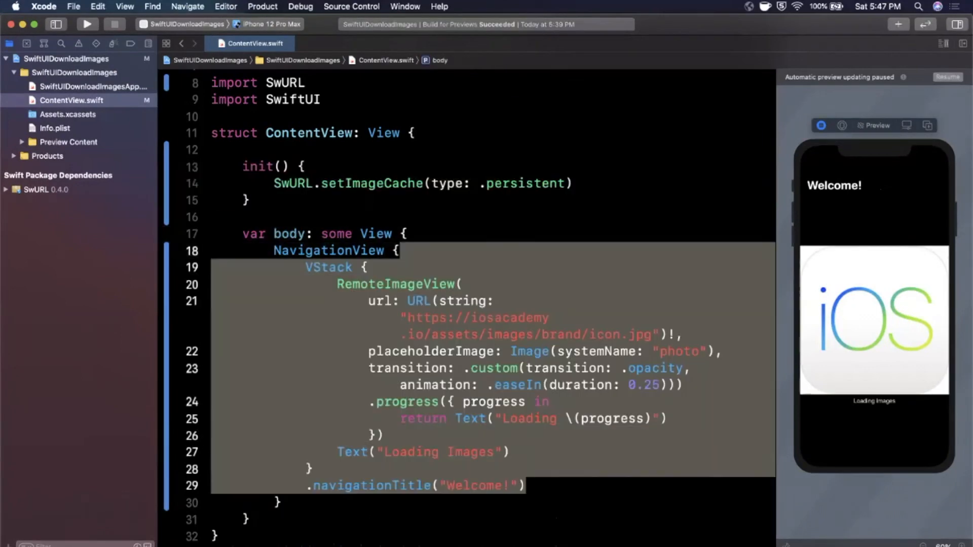
left_click(525, 485)
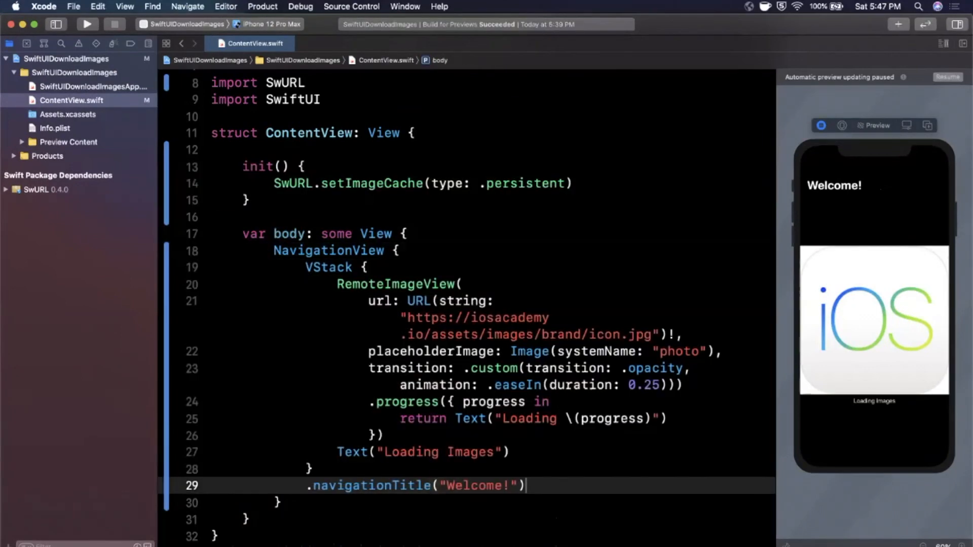
scroll("up", 3)
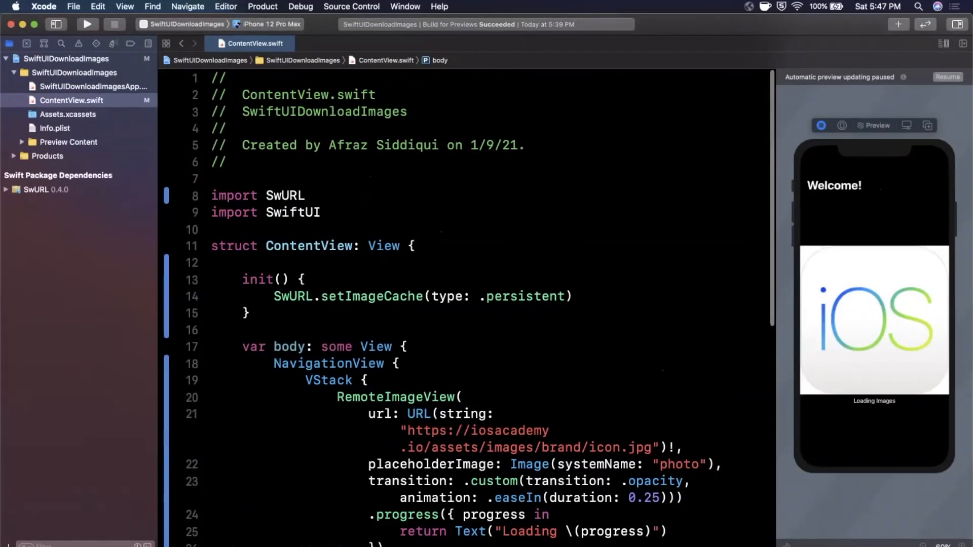